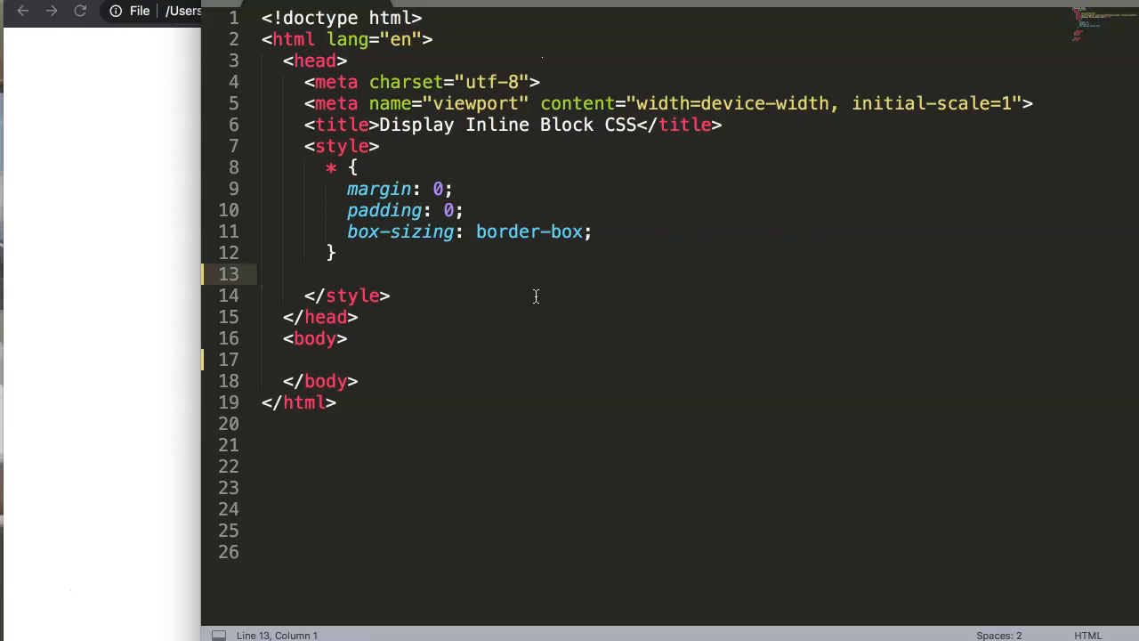
Add three empty divs with classes inlineblock1, inlineblock2 and inlineblock3 inside the body
{"action": "left_click", "coordinate": [356, 359]}
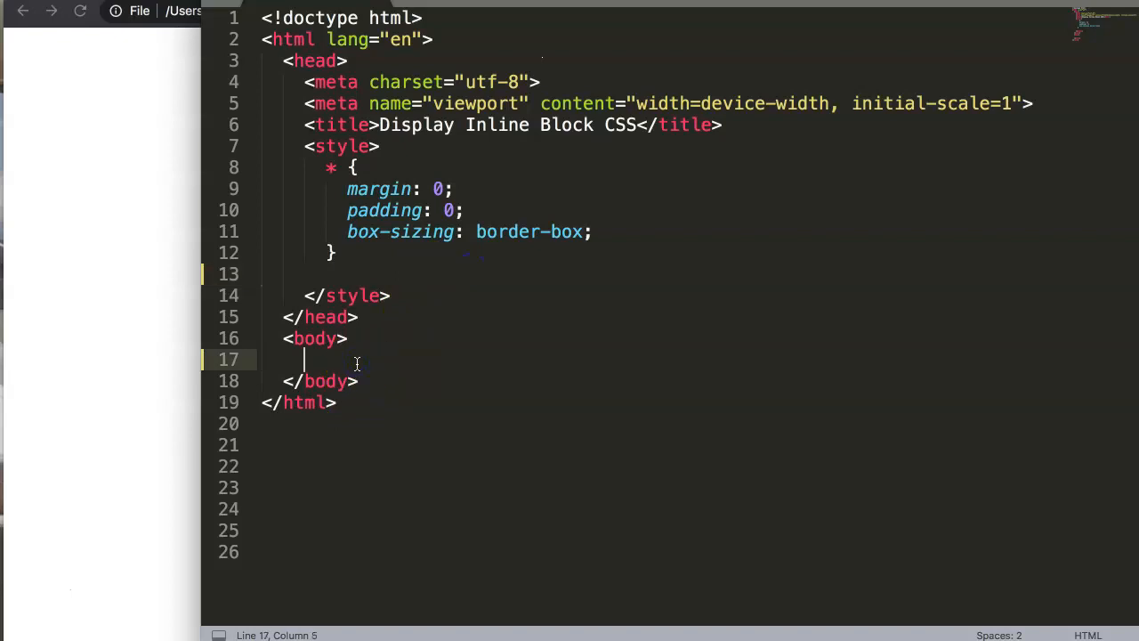
{"action": "type", "text": "<"}
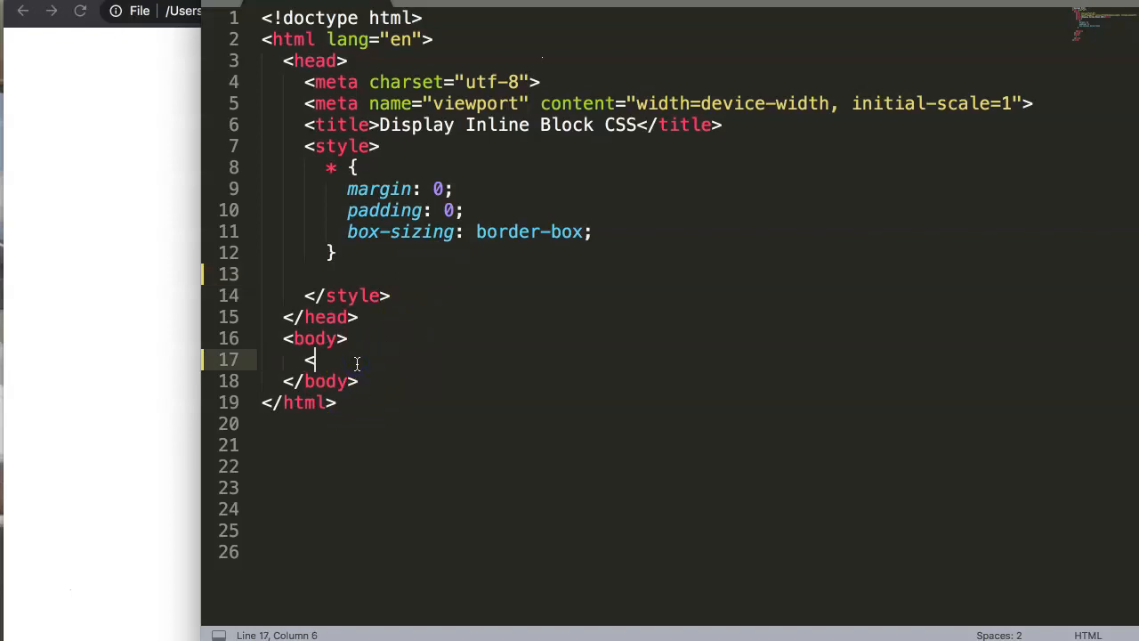
{"action": "type", "text": "div."}
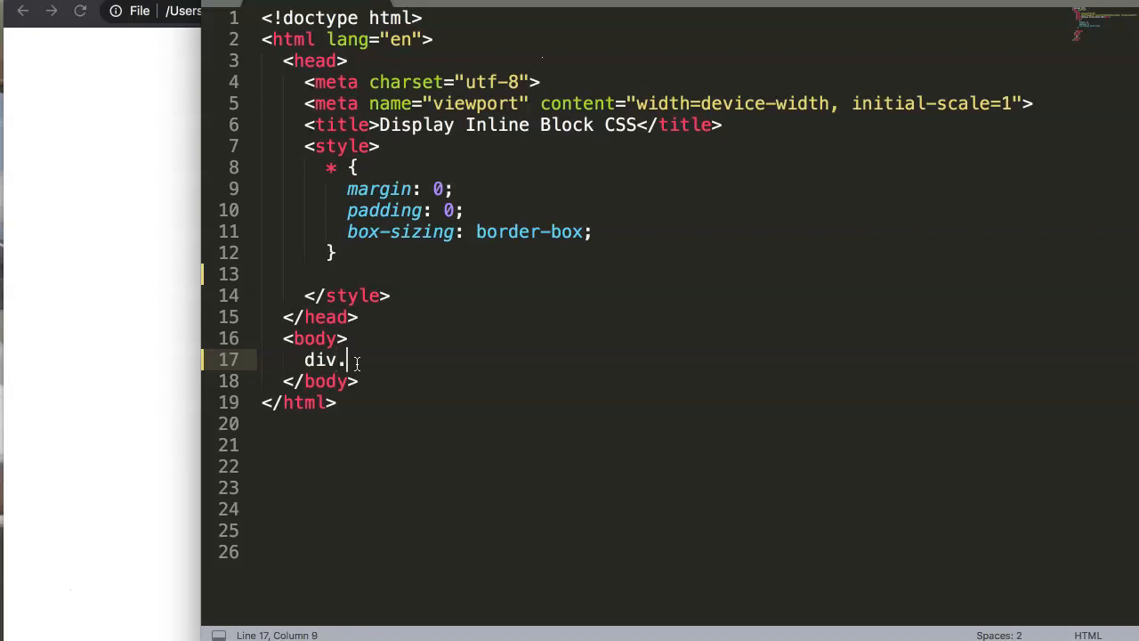
{"action": "type", "text": "inlineblock1\"></div>"}
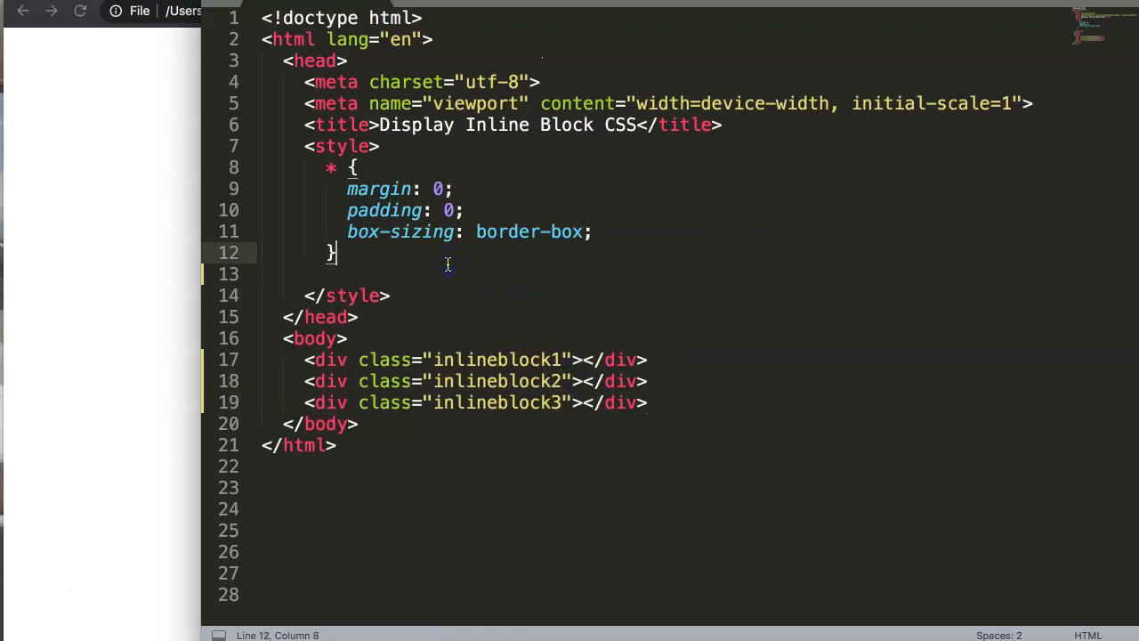
Start an .inlineblock1 rule with width 30px, height 30px and background #333
{"action": "key", "text": "enter"}
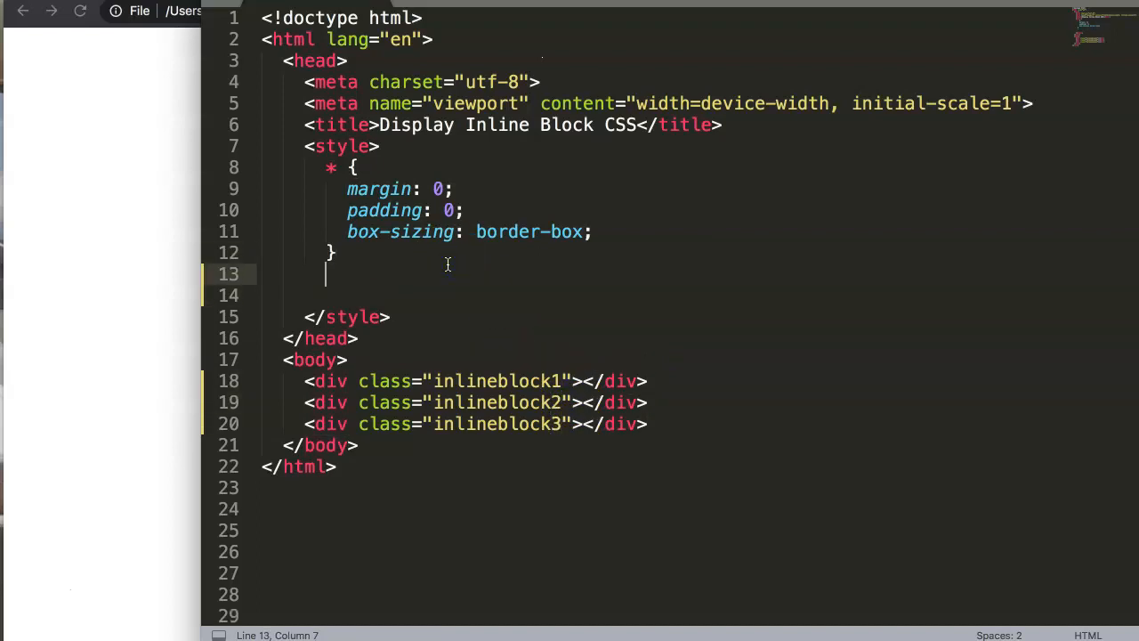
{"action": "type", "text": ".inlineblock1 {"}
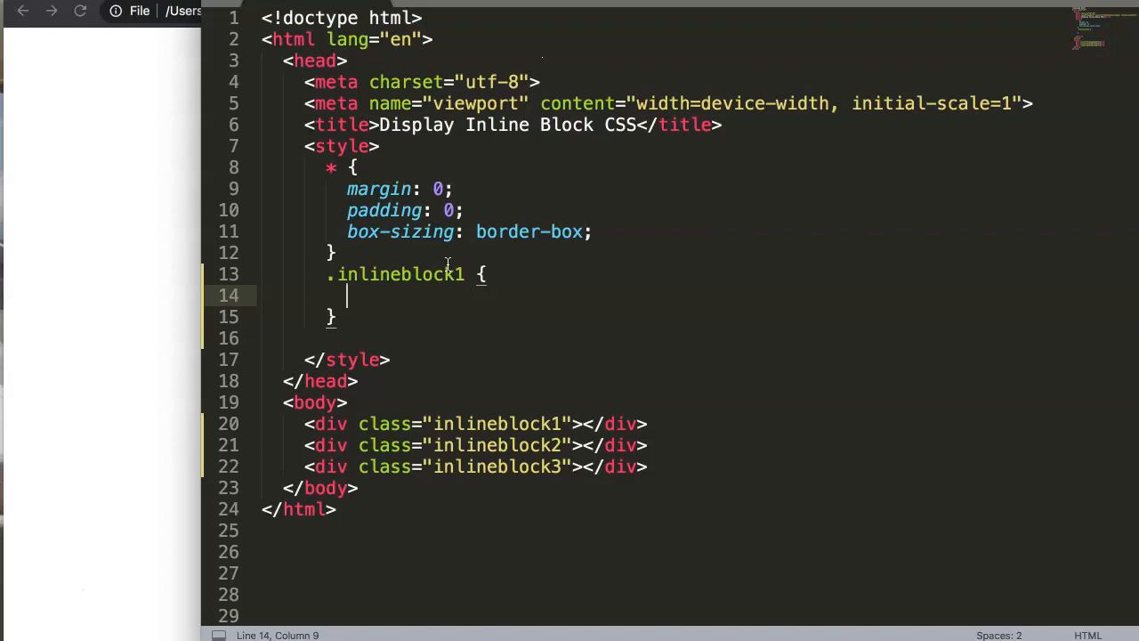
{"action": "type", "text": "width: 30px;"}
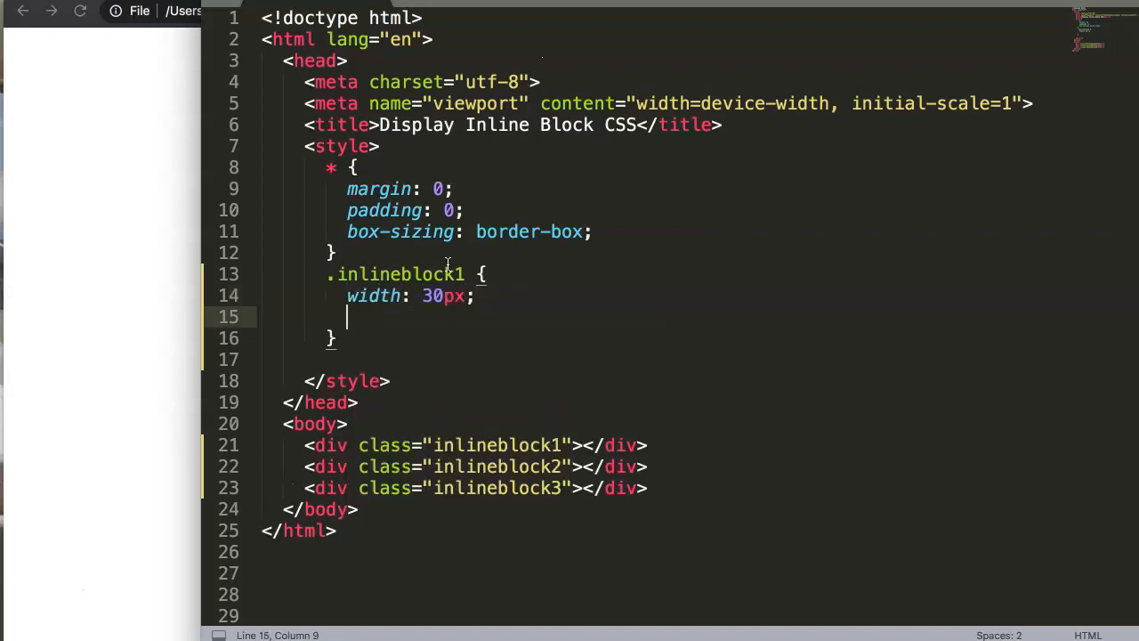
{"action": "type", "text": "height: 30px;"}
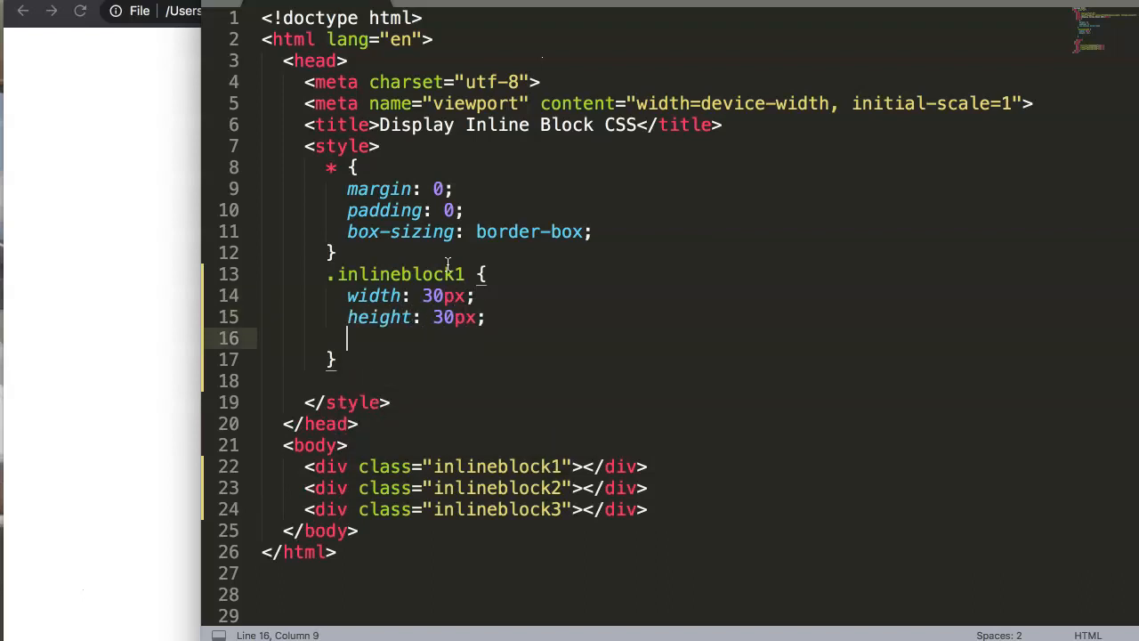
{"action": "type", "text": "background:"}
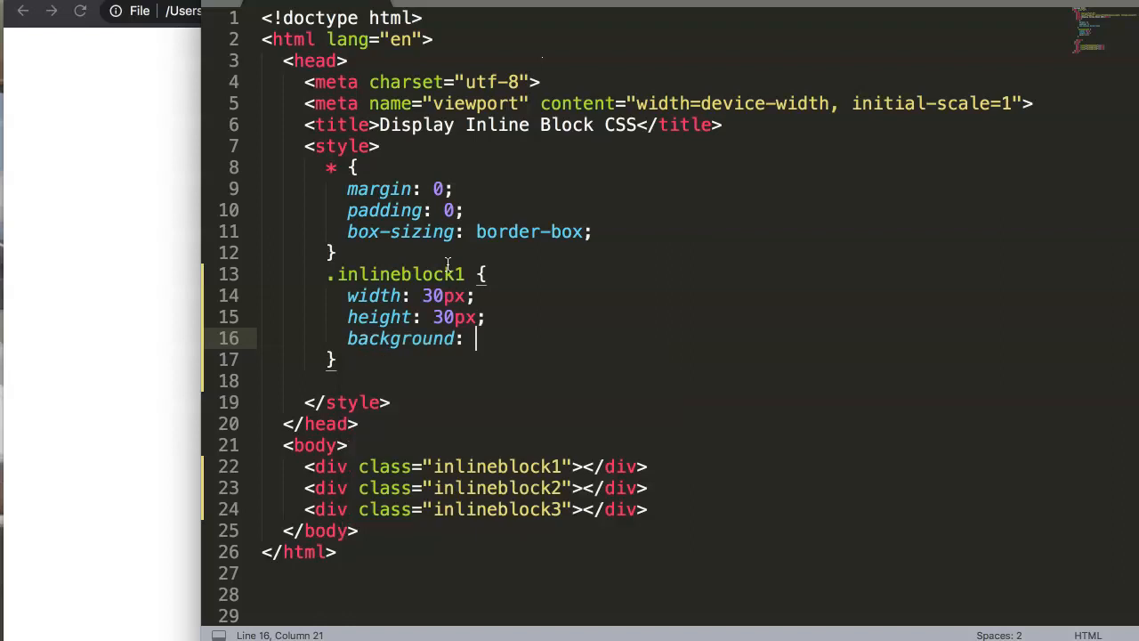
{"action": "type", "text": ";"}
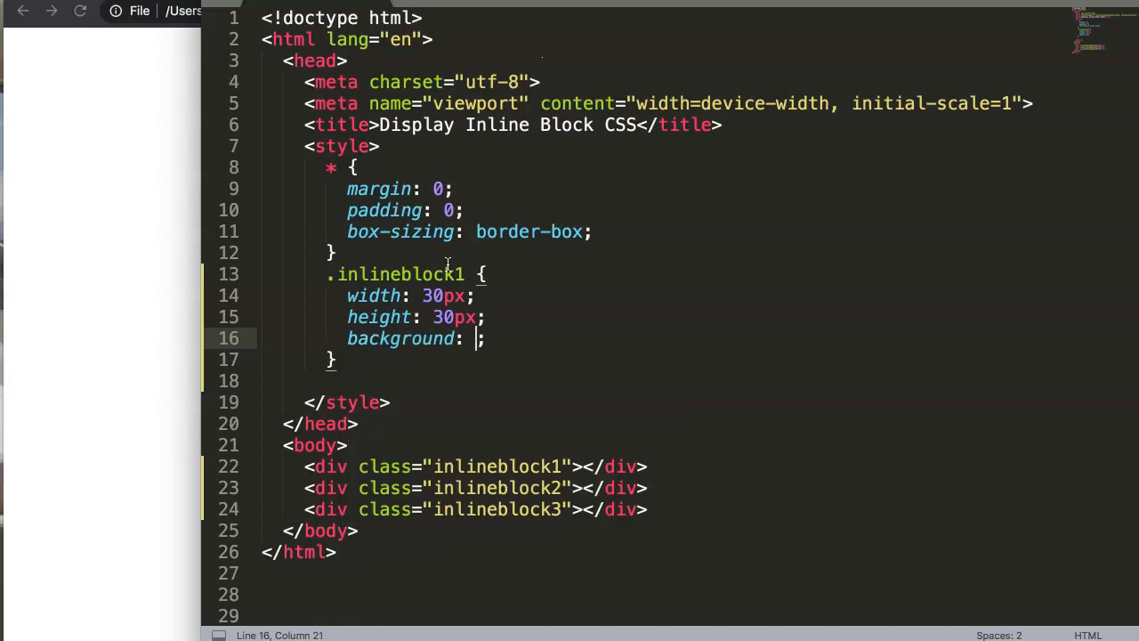
{"action": "type", "text": "#333"}
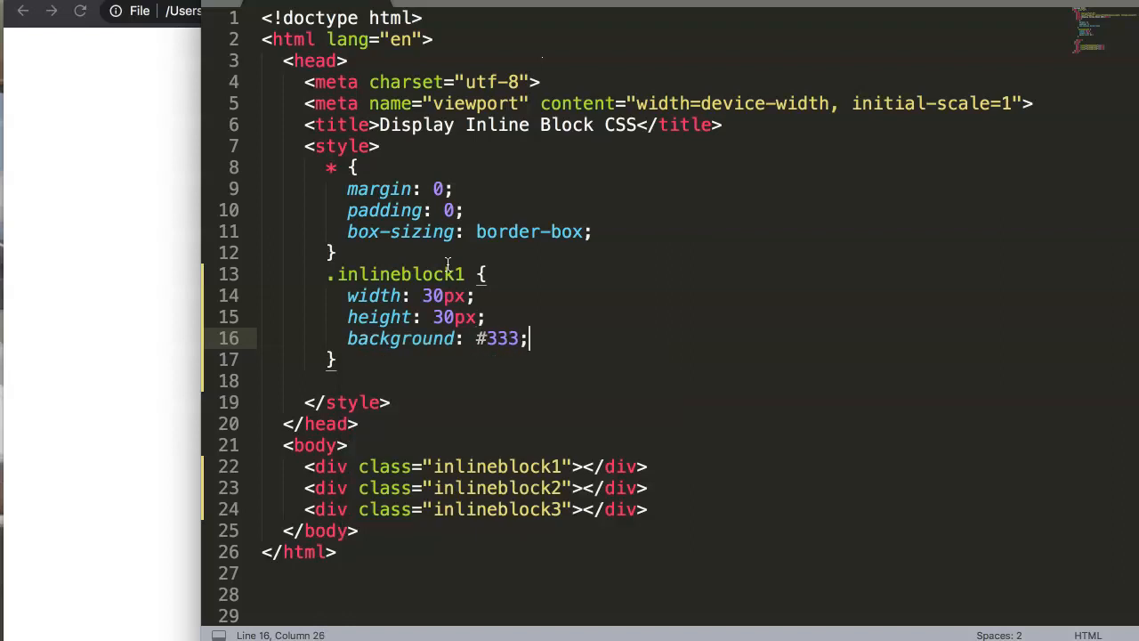
Finish the .inlineblock1 rule with display: inline-block
{"action": "left_click", "coordinate": [336, 360]}
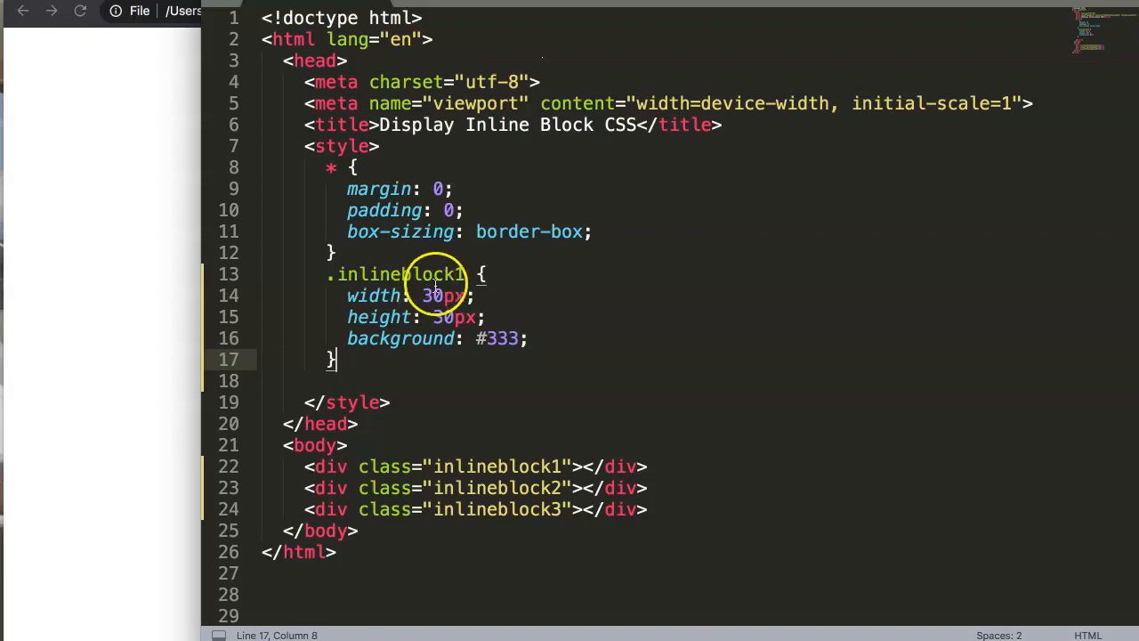
{"action": "type", "text": "d"}
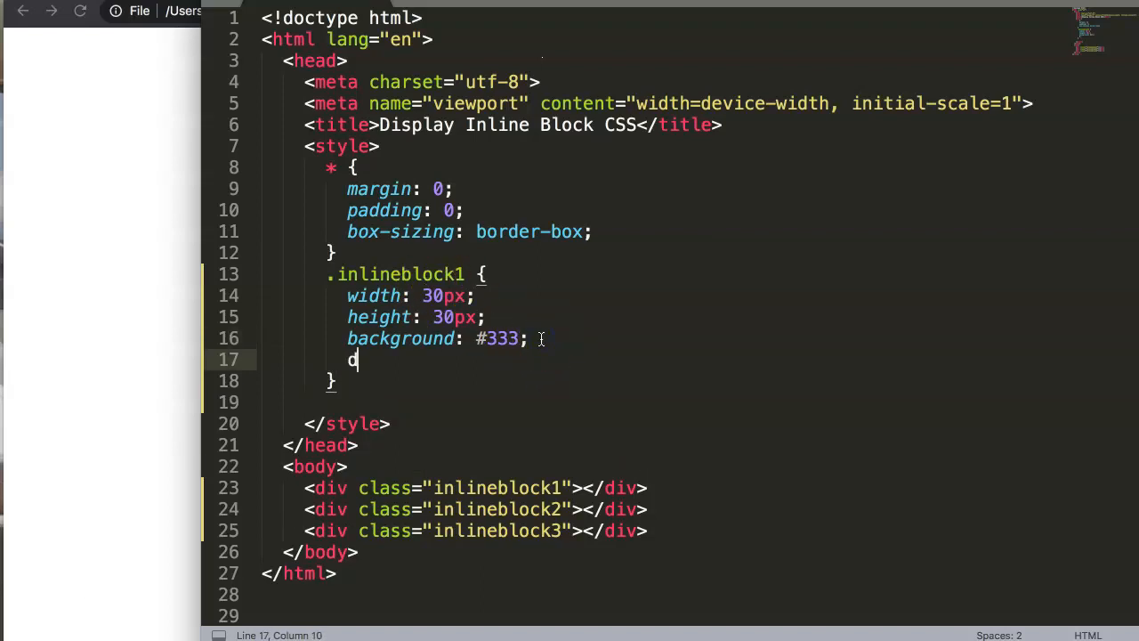
{"action": "type", "text": "isplay: inline-block;"}
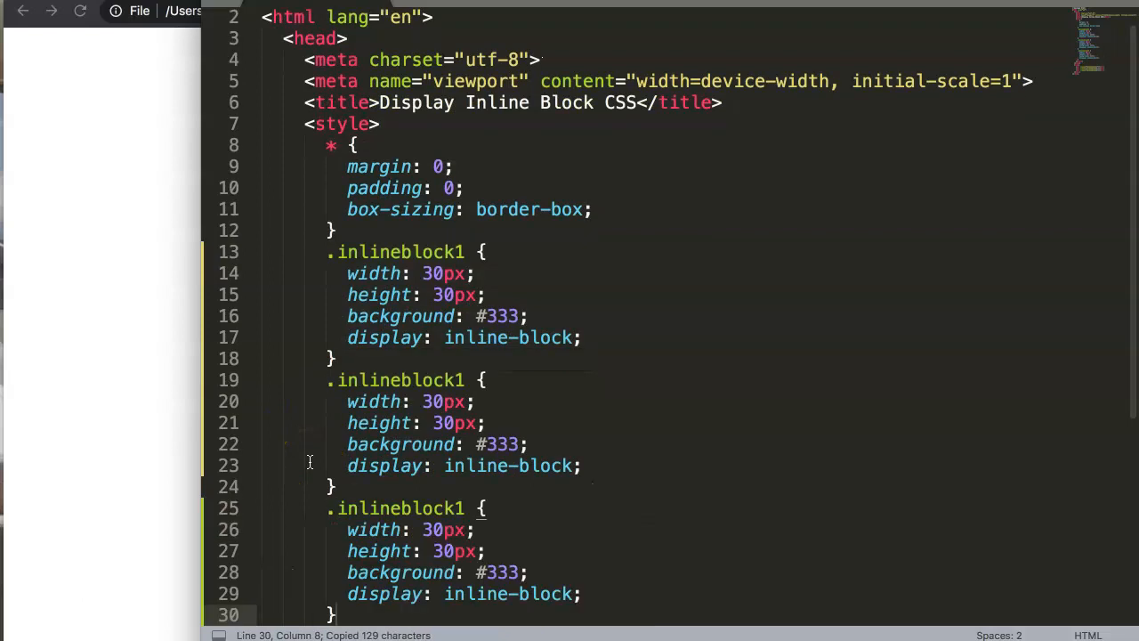
Rename copies to inlineblock2 (#666) and inlineblock3, setting inlineblock3's width to 100%
{"action": "type", "text": "2"}
{"action": "left_click", "coordinate": [662, 509]}
{"action": "type", "text": "3"}
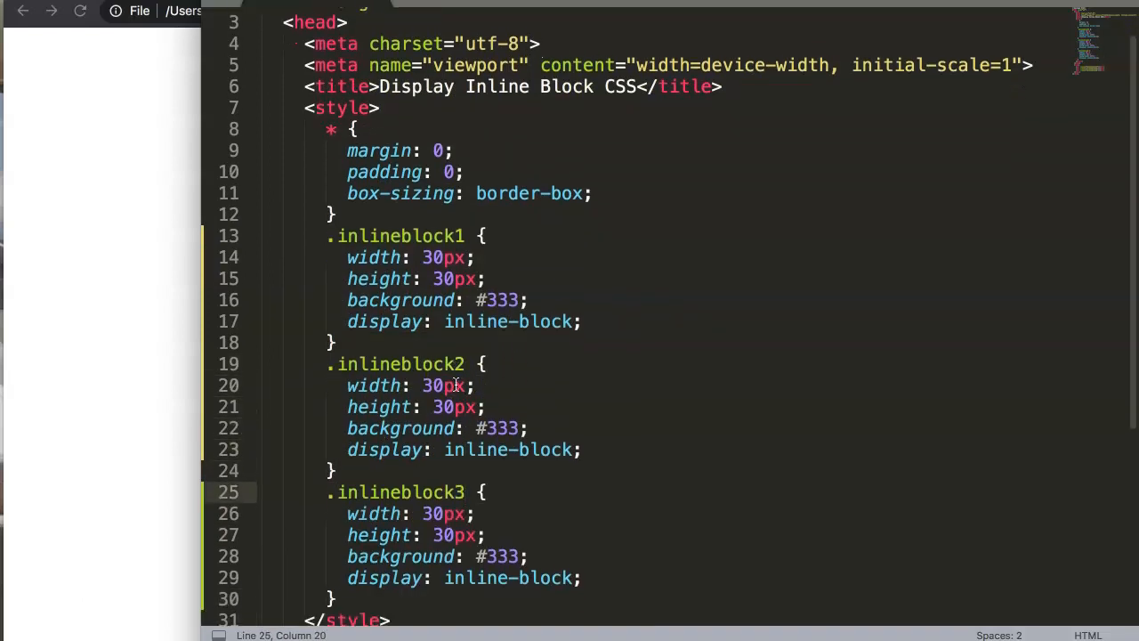
{"action": "scroll", "scroll_direction": "down", "scroll_amount": 3}
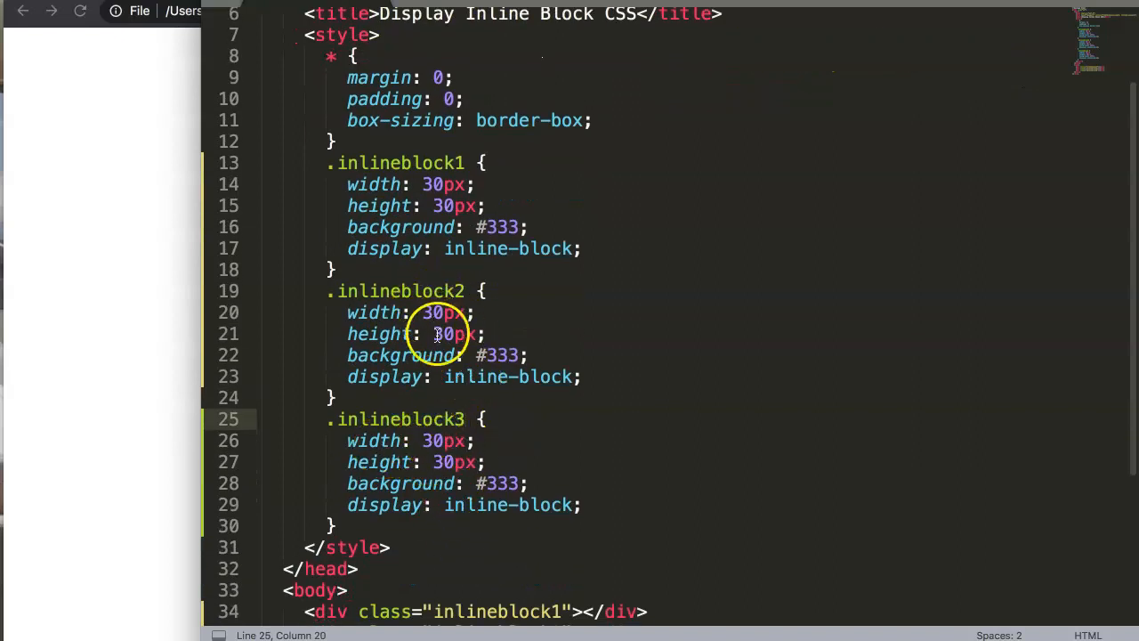
{"action": "double_click", "coordinate": [502, 354]}
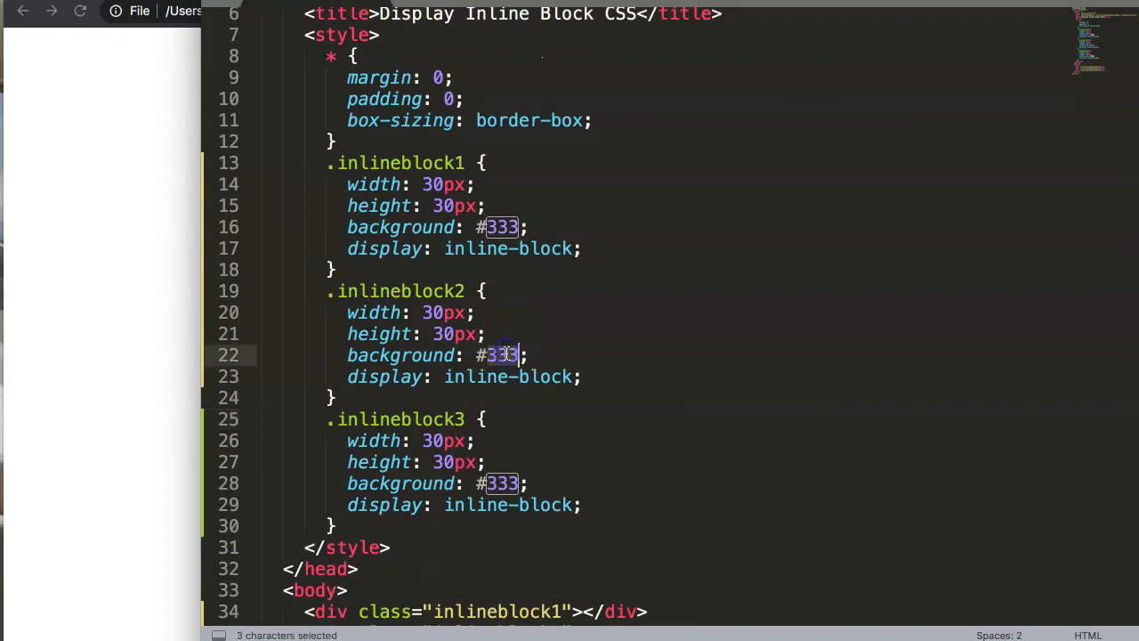
{"action": "type", "text": "666"}
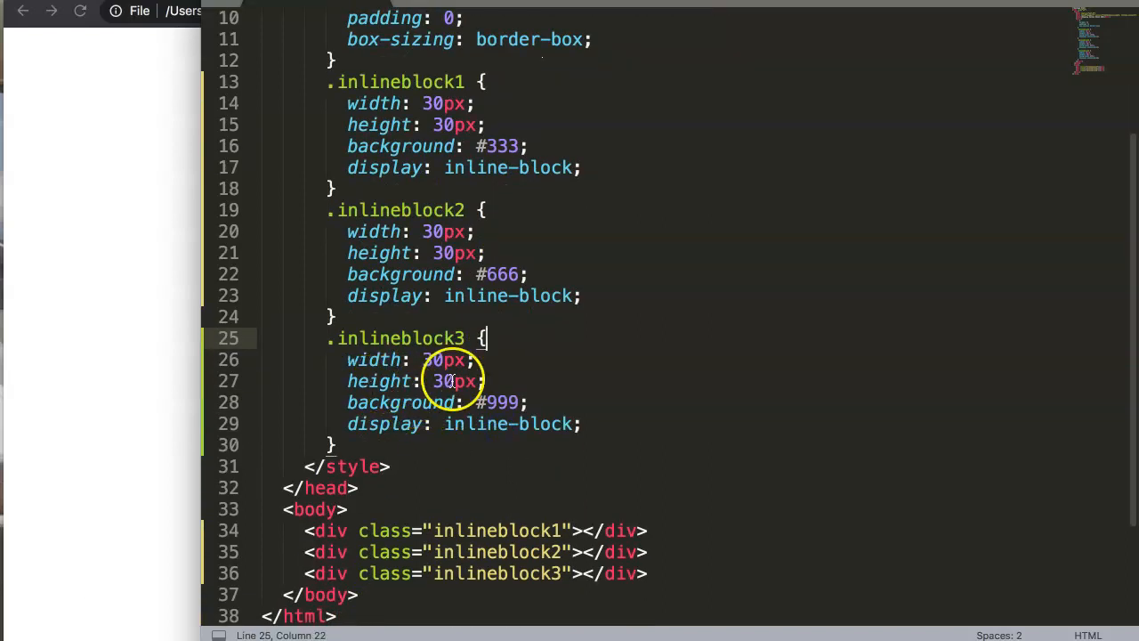
{"action": "double_click", "coordinate": [441, 381]}
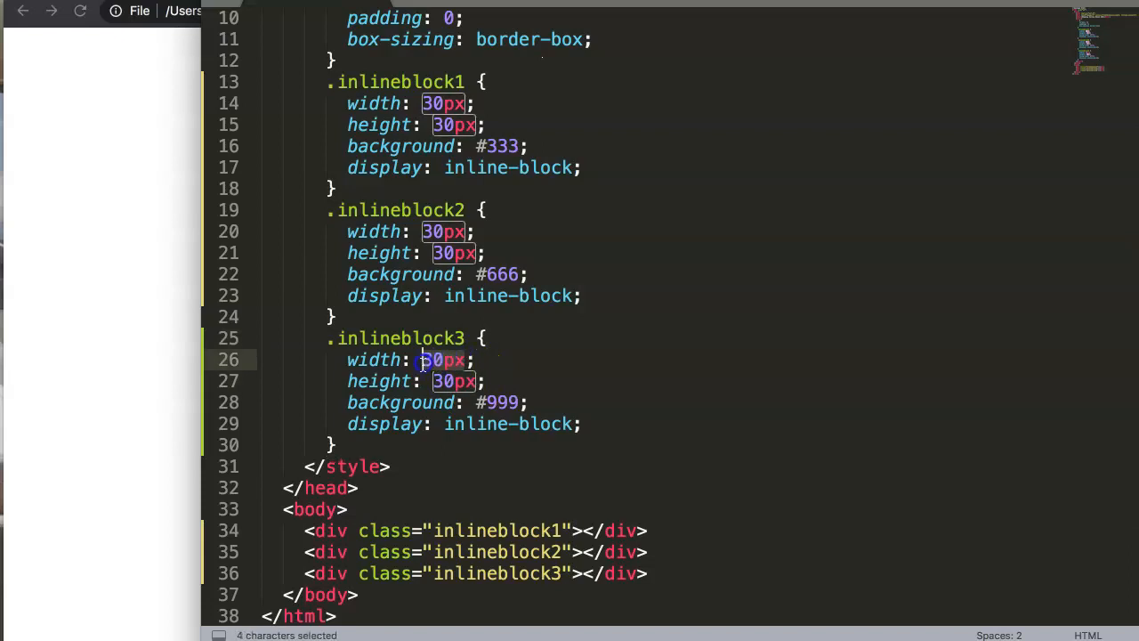
{"action": "type", "text": "100%"}
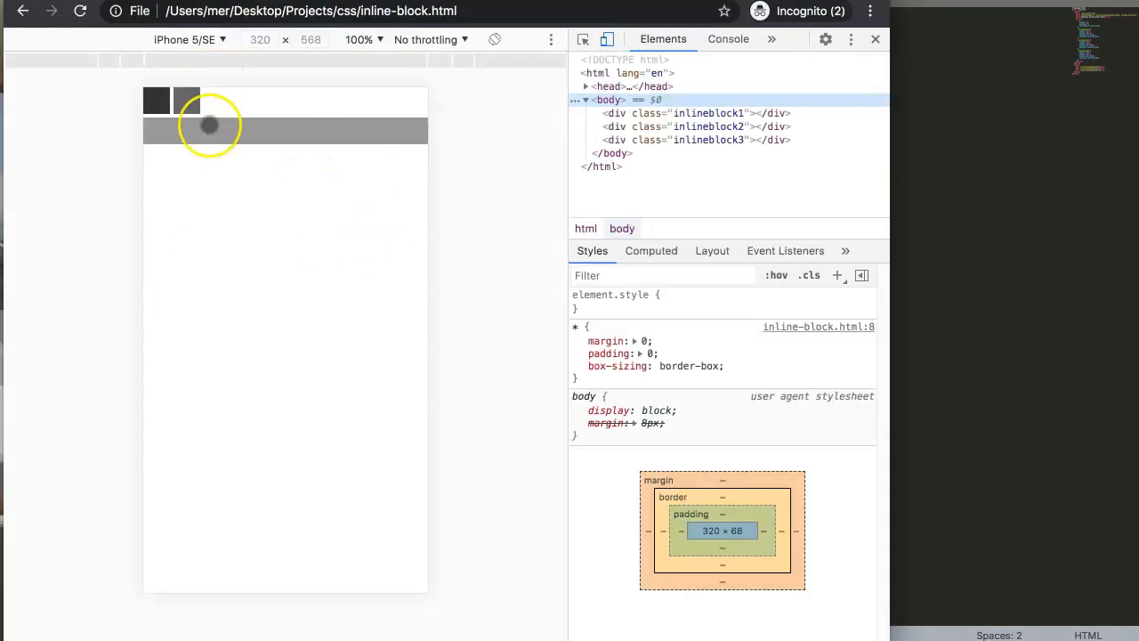
{"action": "mouse_move", "coordinate": [240, 224]}
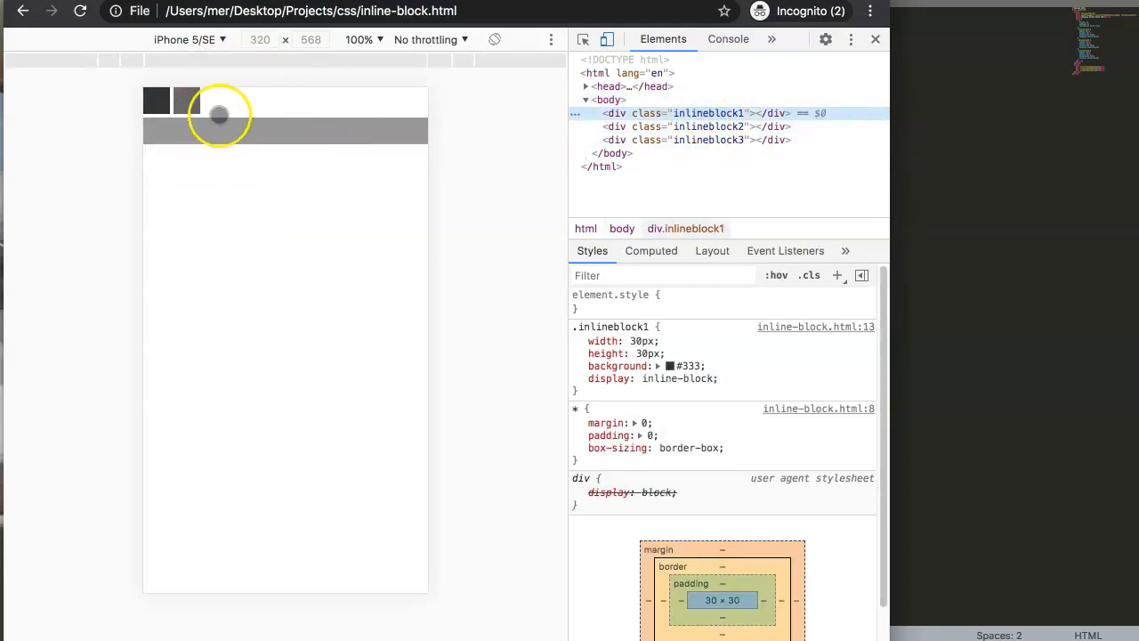
{"action": "mouse_move", "coordinate": [178, 106]}
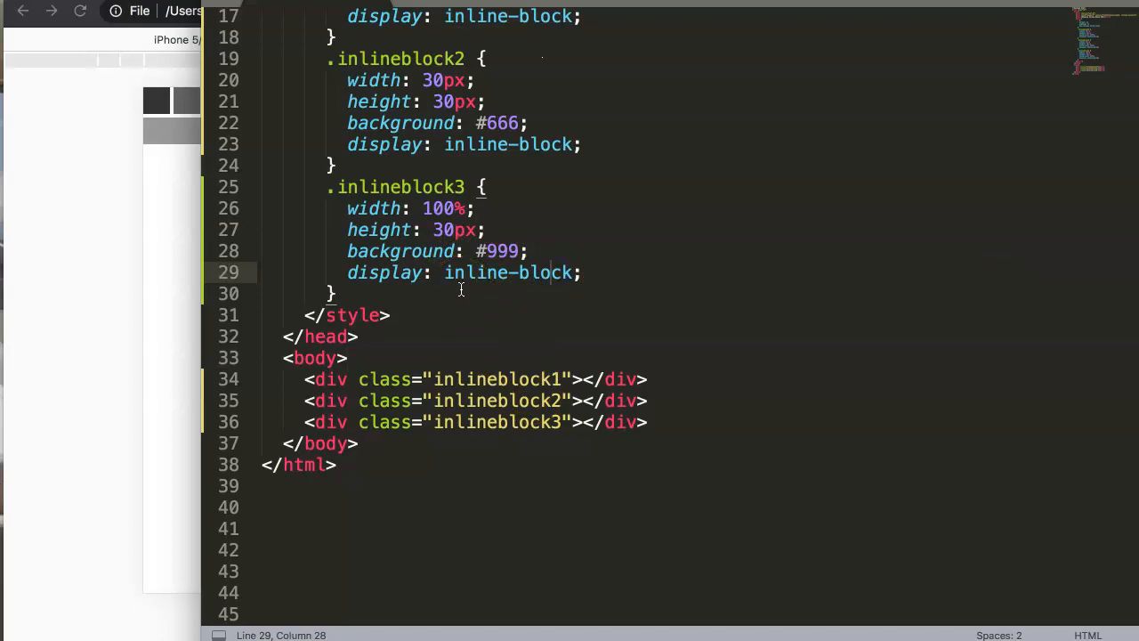
Add a paragraph 'Hello' with the word Inline wrapped in a span of class inline1
{"action": "double_click", "coordinate": [545, 272]}
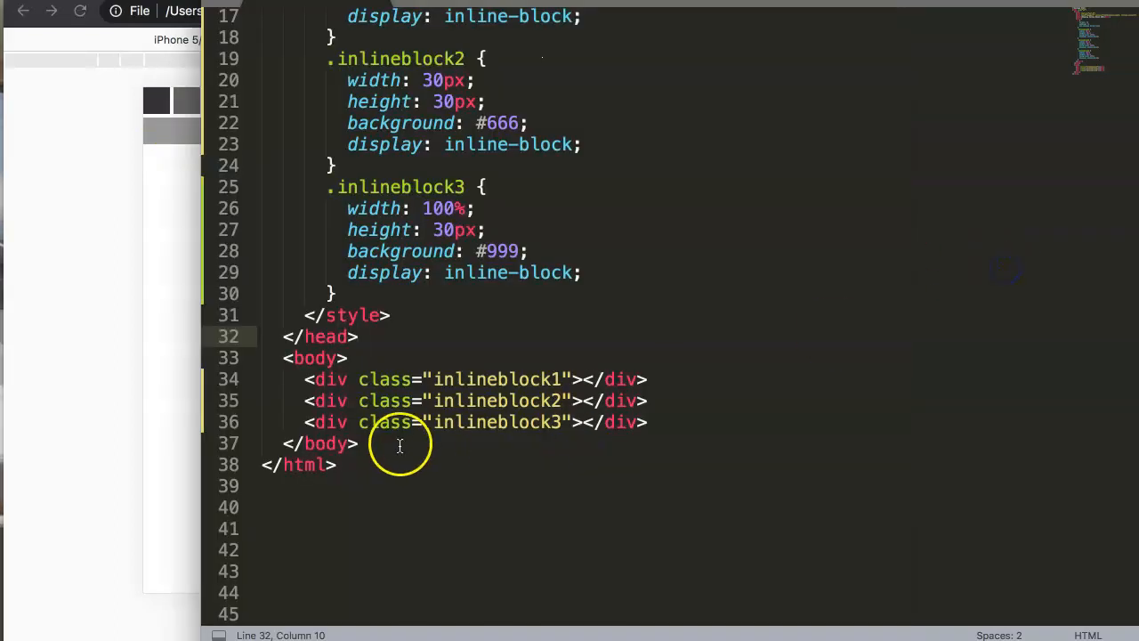
{"action": "key", "text": "enter"}
{"action": "type", "text": "<p></p>"}
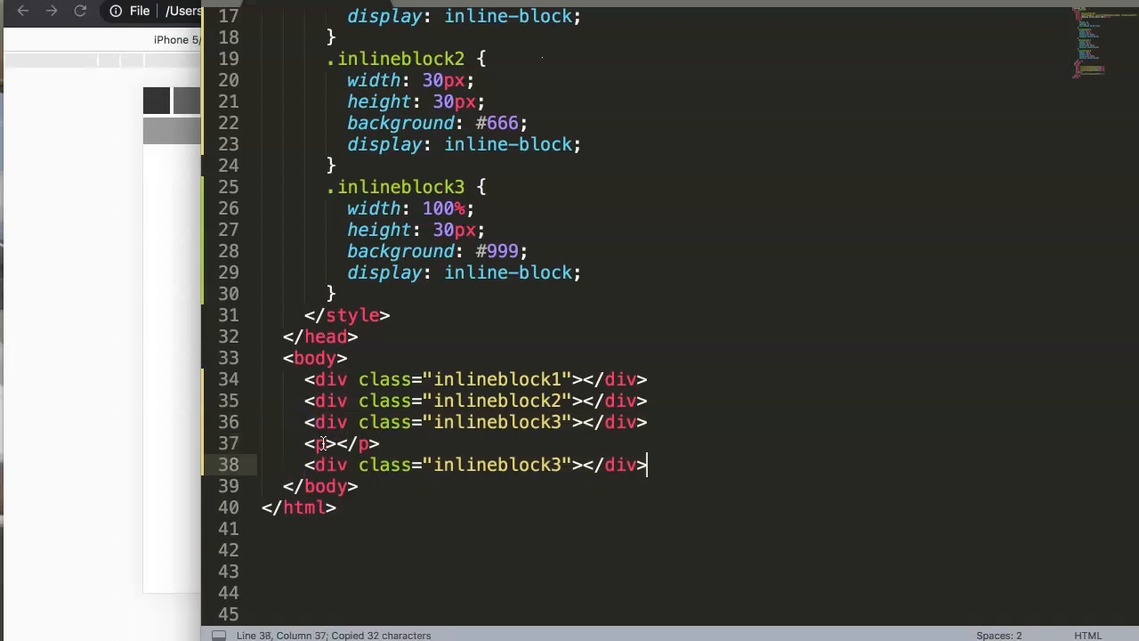
{"action": "double_click", "coordinate": [498, 464]}
{"action": "type", "text": "1"}
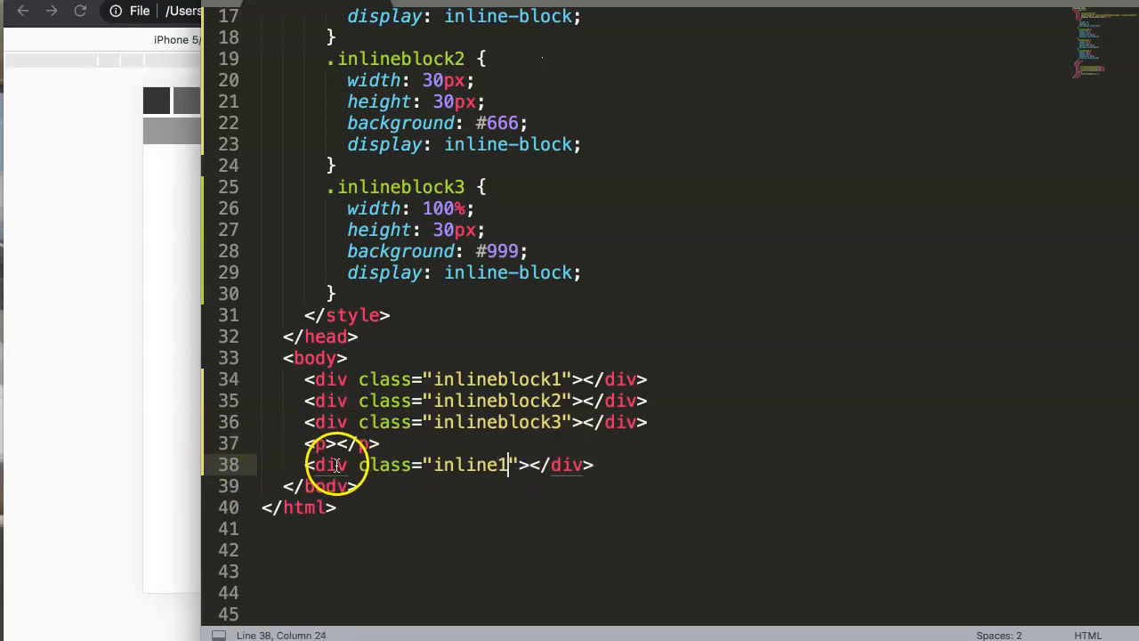
{"action": "left_click", "coordinate": [356, 444]}
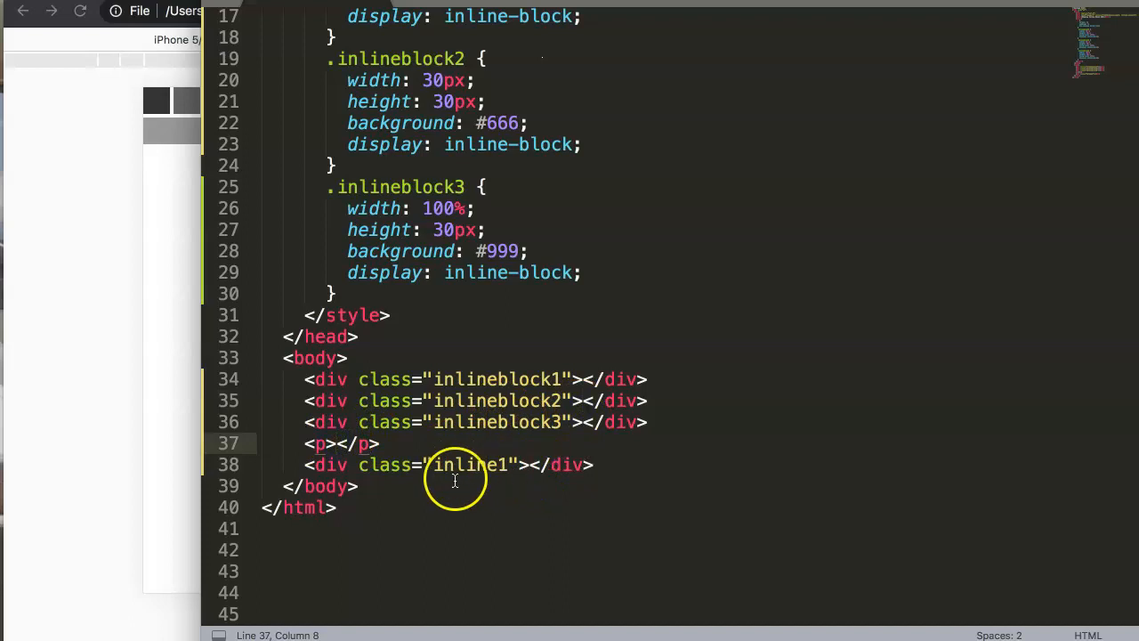
{"action": "type", "text": "ps"}
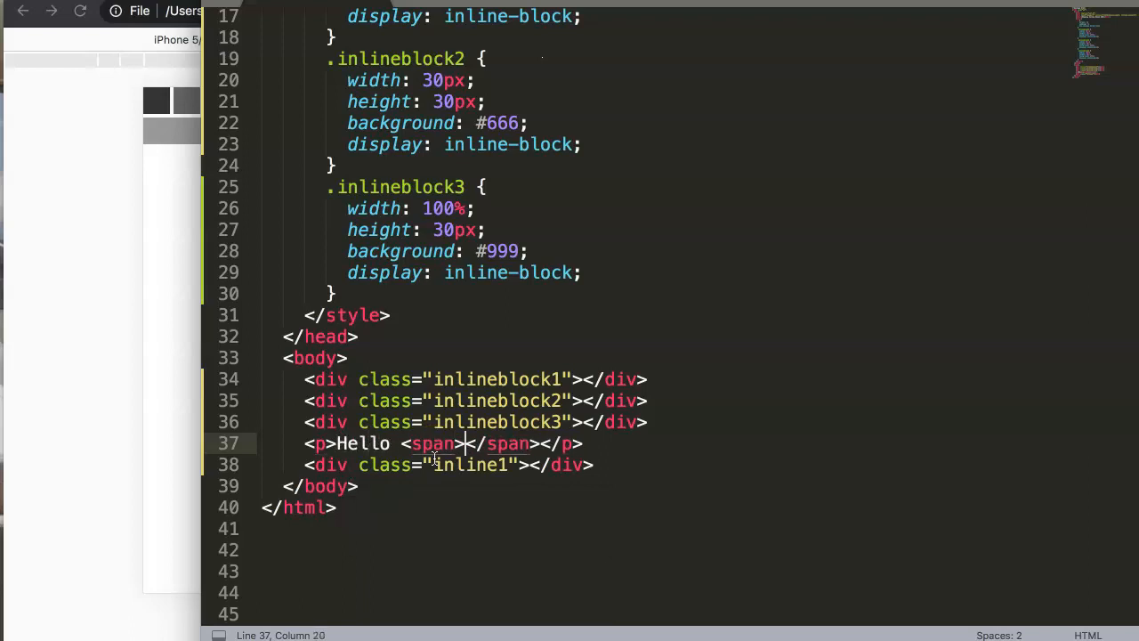
{"action": "type", "text": "AB"}
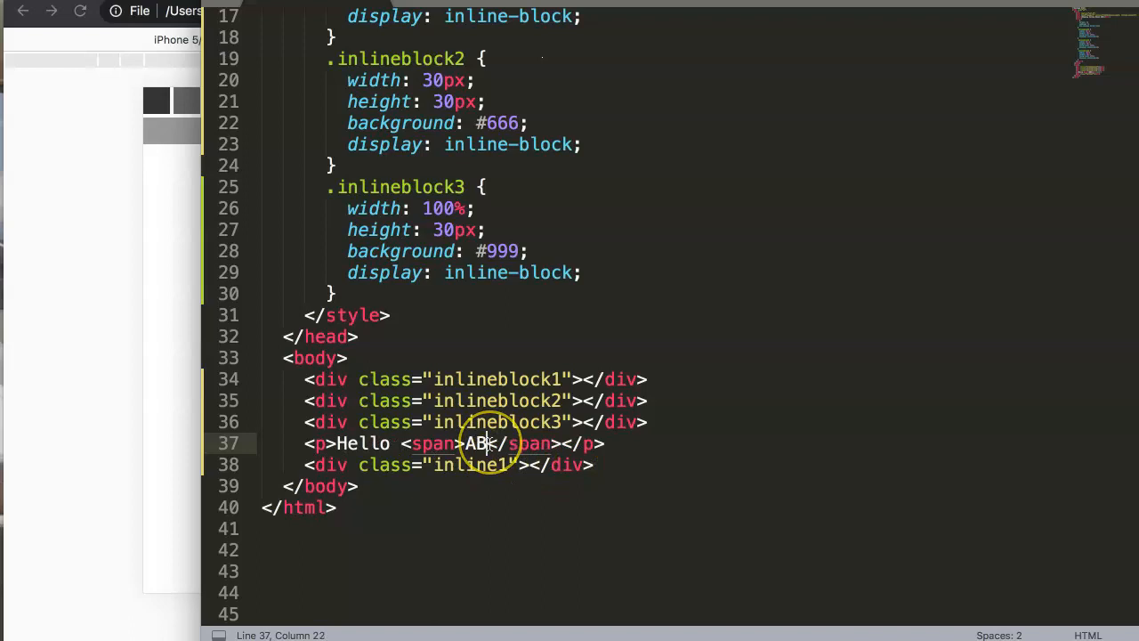
{"action": "type", "text": "Inline"}
{"action": "type", "text": "padding: ;"}
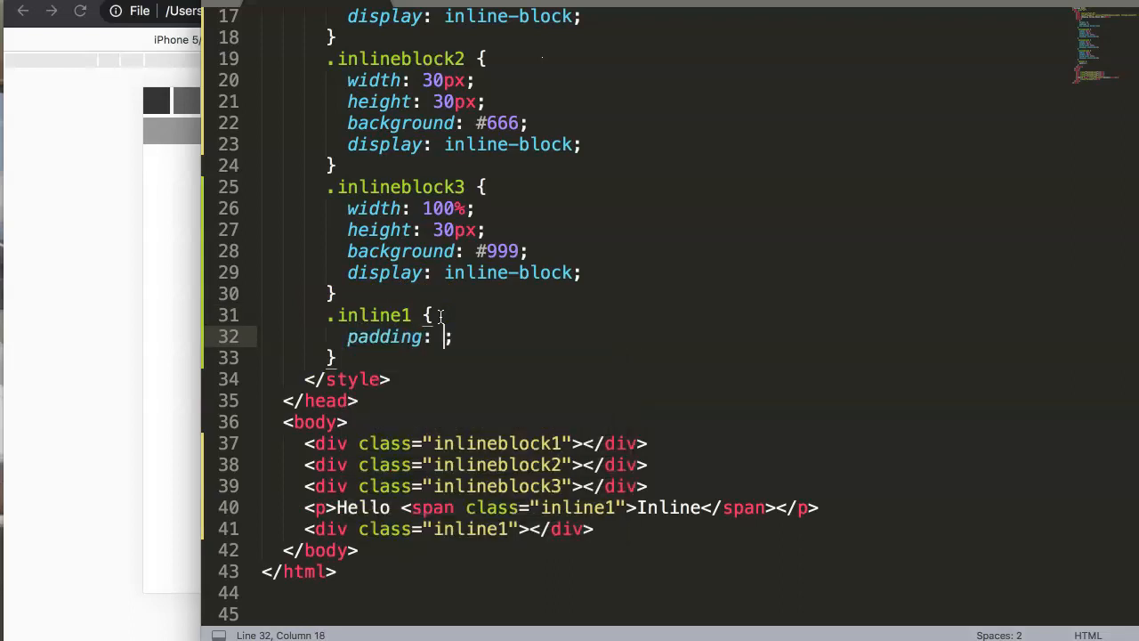
Style .inline1 with padding 10px, display inline and background #170
{"action": "type", "text": "10px"}
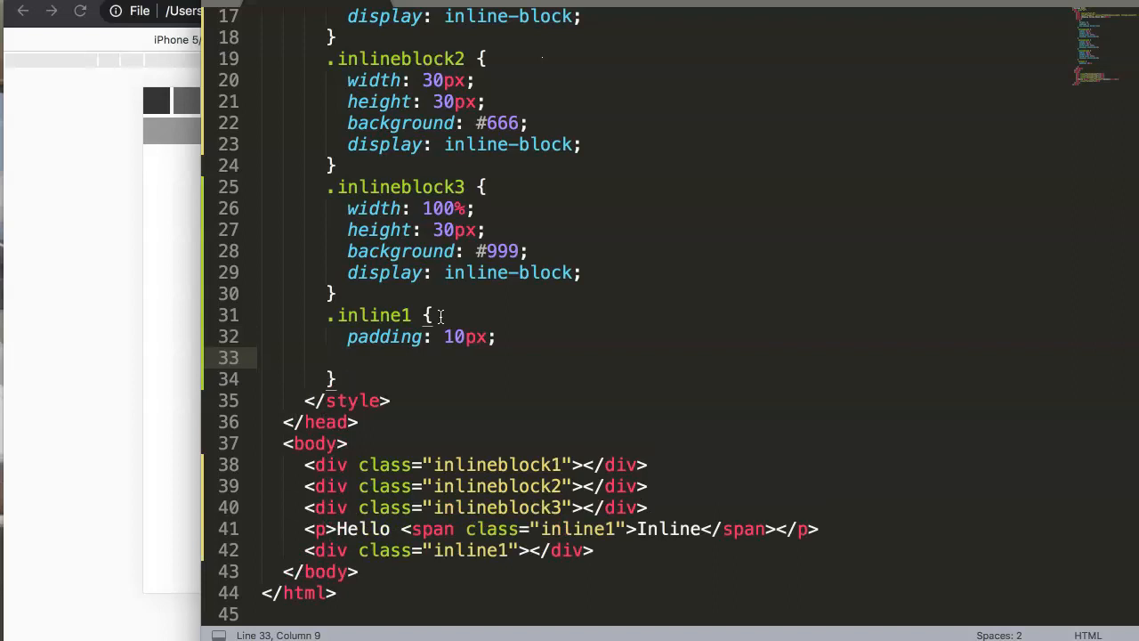
{"action": "type", "text": "display:"}
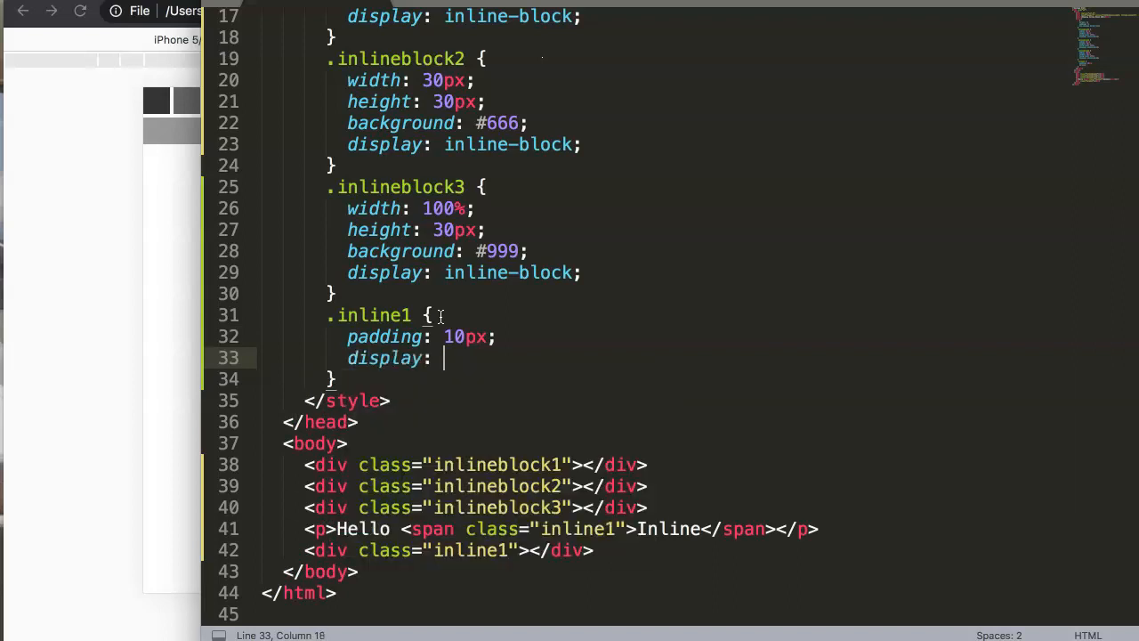
{"action": "type", "text": "inline;"}
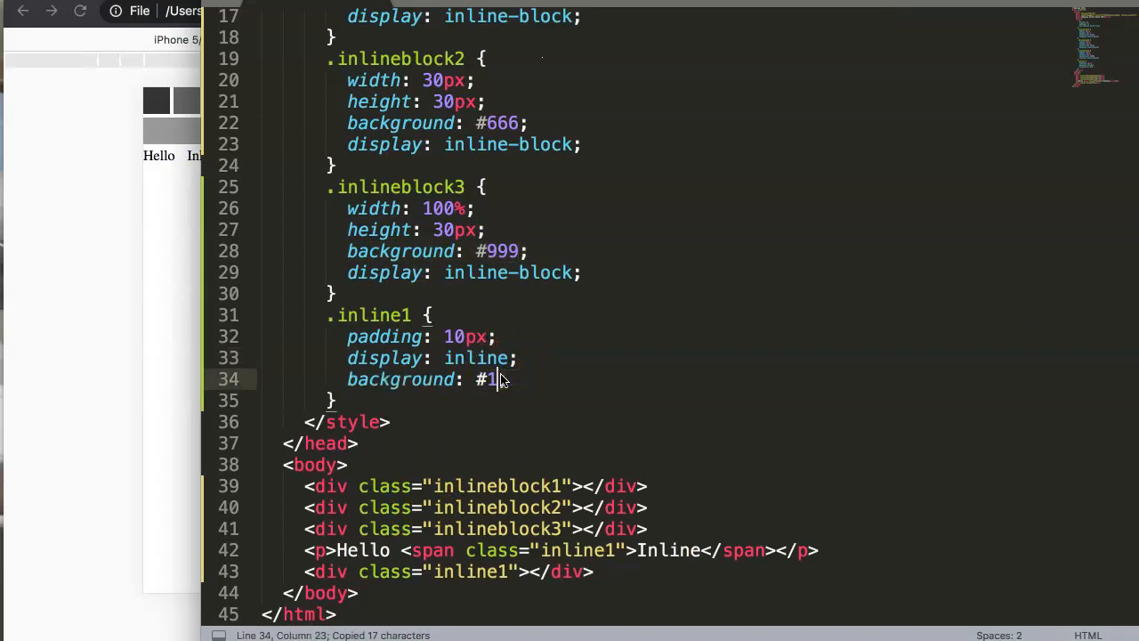
{"action": "type", "text": "70"}
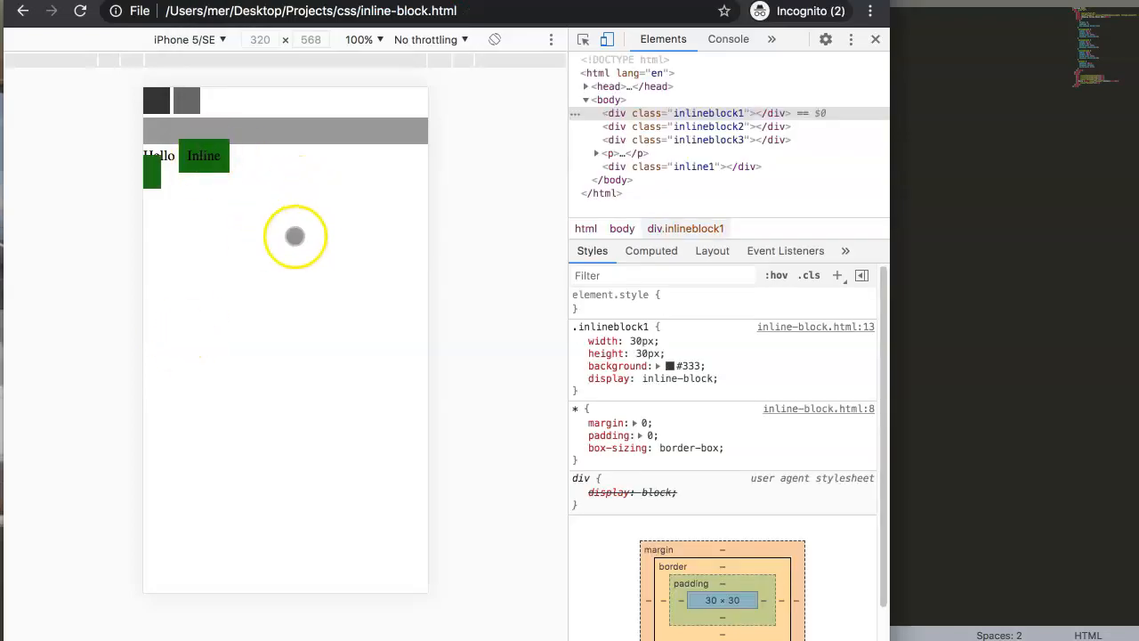
{"action": "mouse_move", "coordinate": [317, 183]}
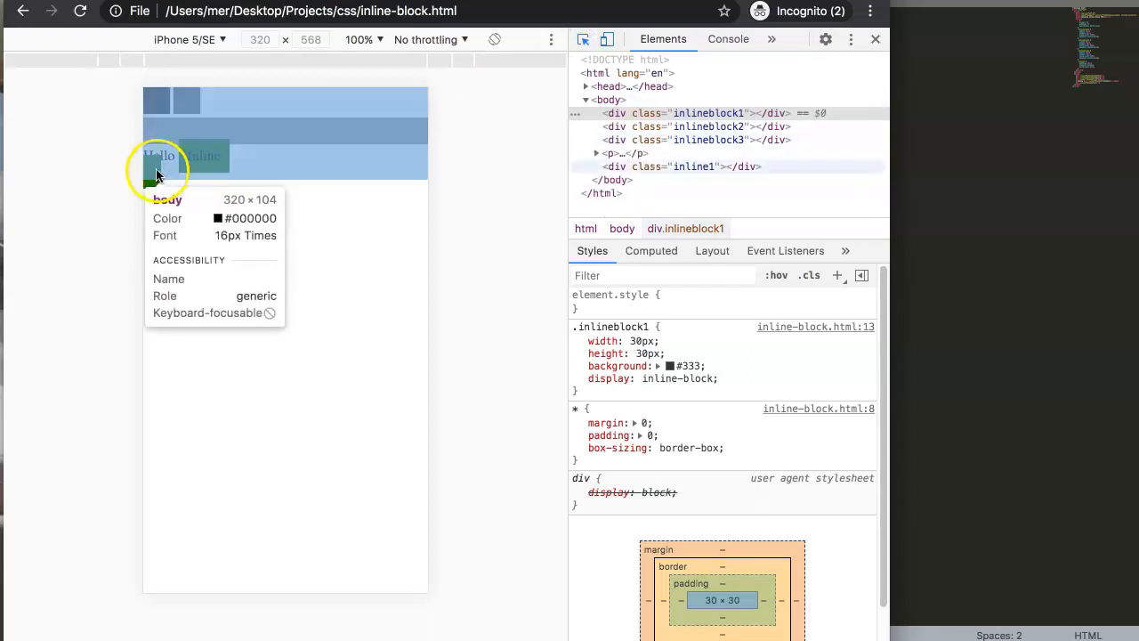
Pick the Inline span with the DevTools inspector and check its 10px padding box model
{"action": "left_click", "coordinate": [694, 167]}
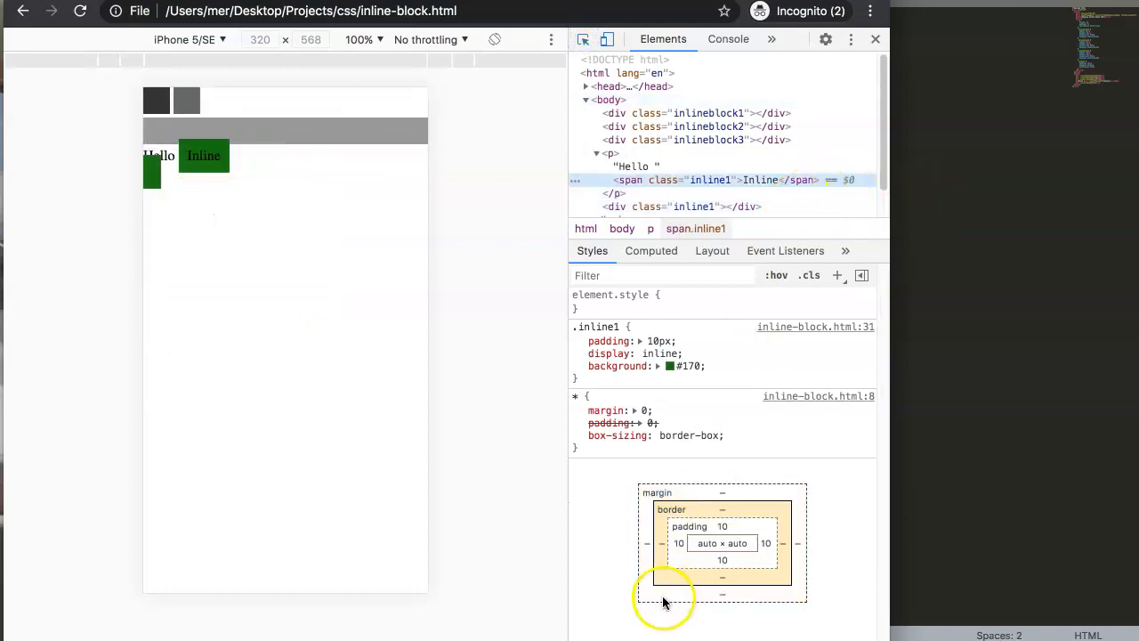
{"action": "mouse_move", "coordinate": [721, 514]}
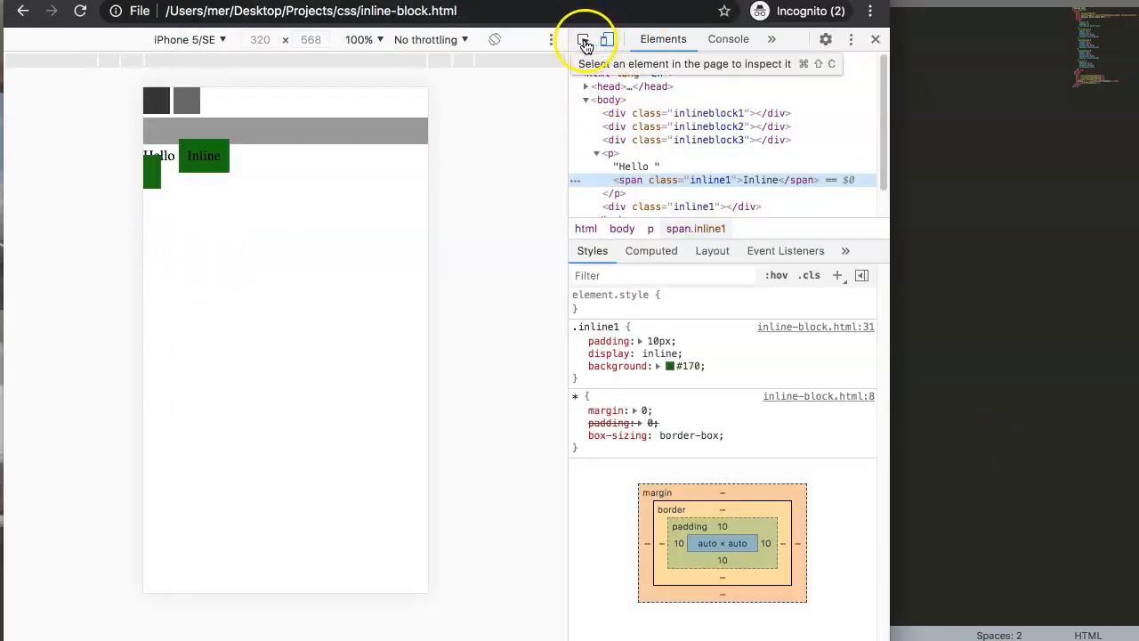
{"action": "left_click", "coordinate": [584, 39]}
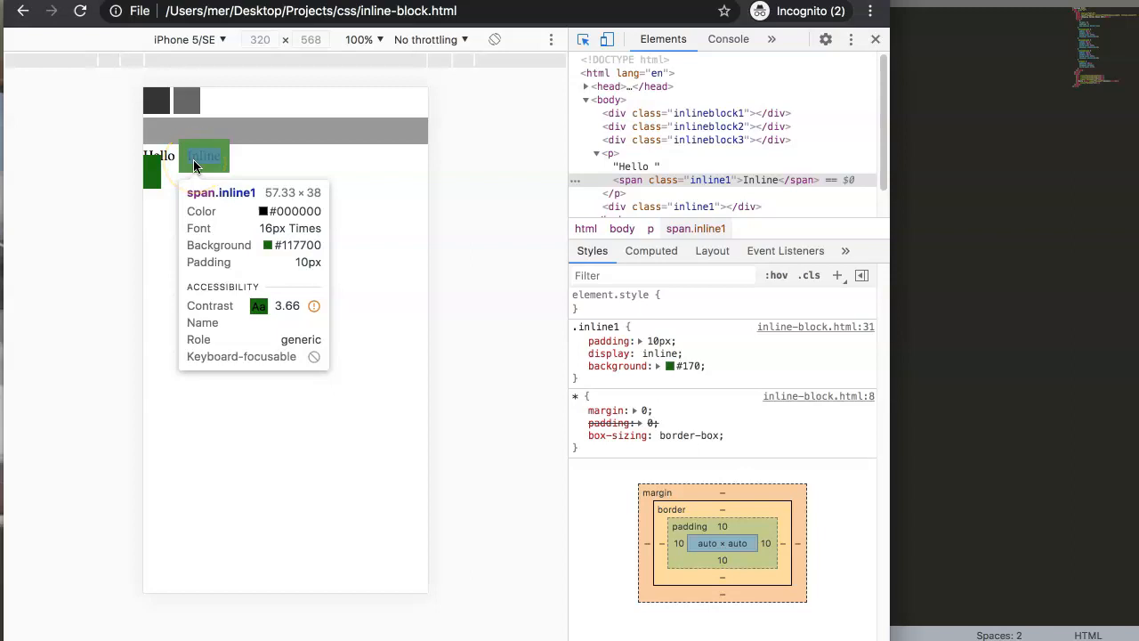
{"action": "mouse_move", "coordinate": [200, 152]}
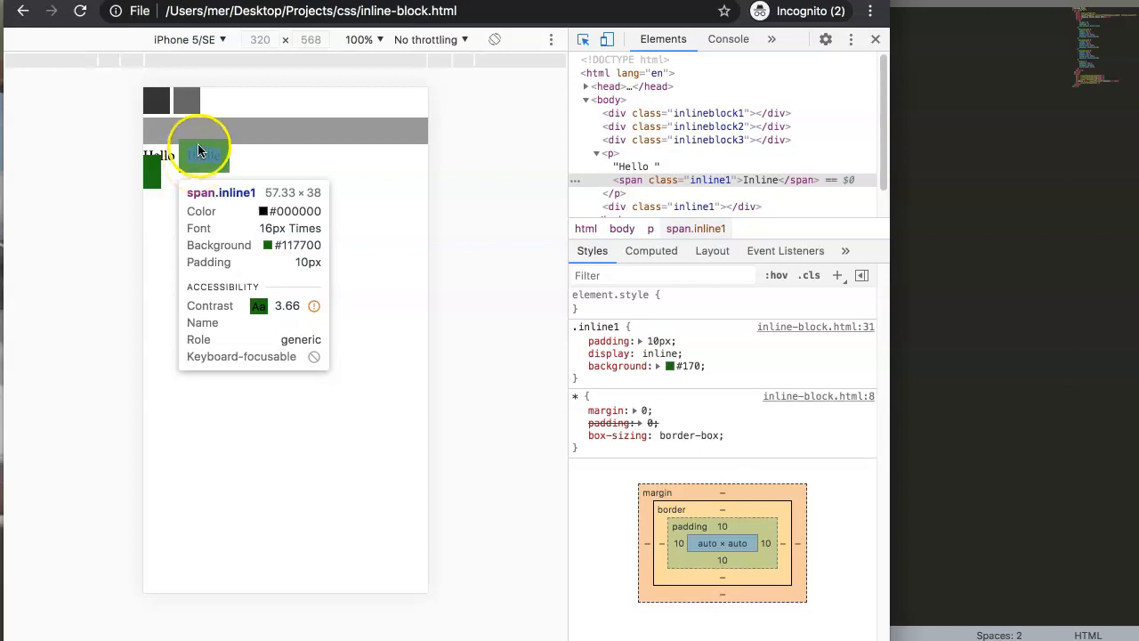
{"action": "mouse_move", "coordinate": [929, 349]}
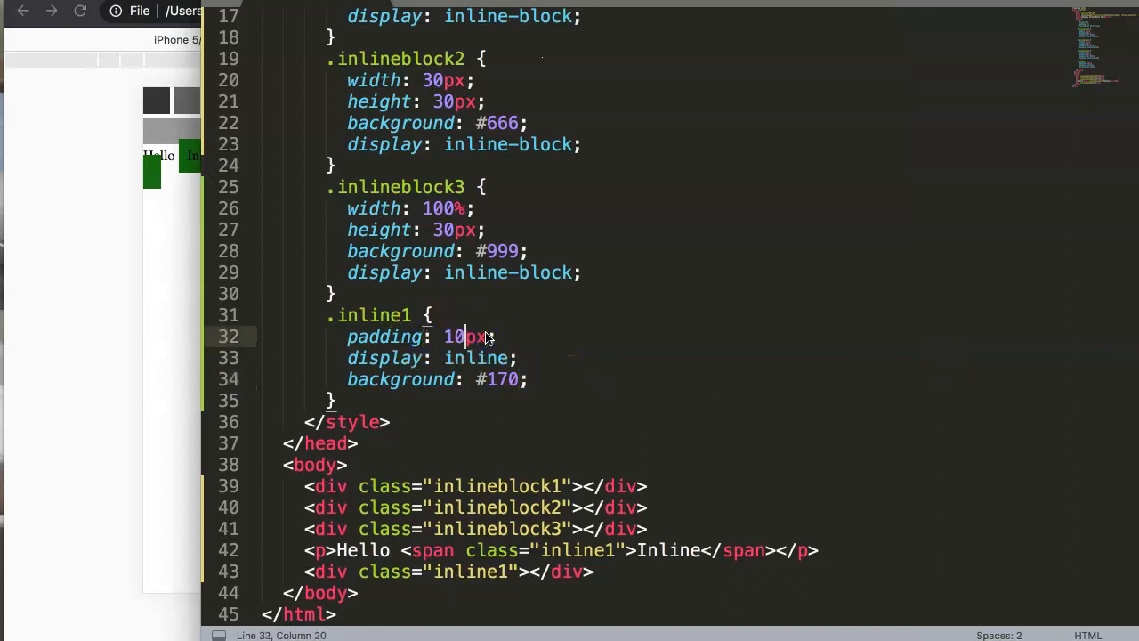
{"action": "type", "text": "0"}
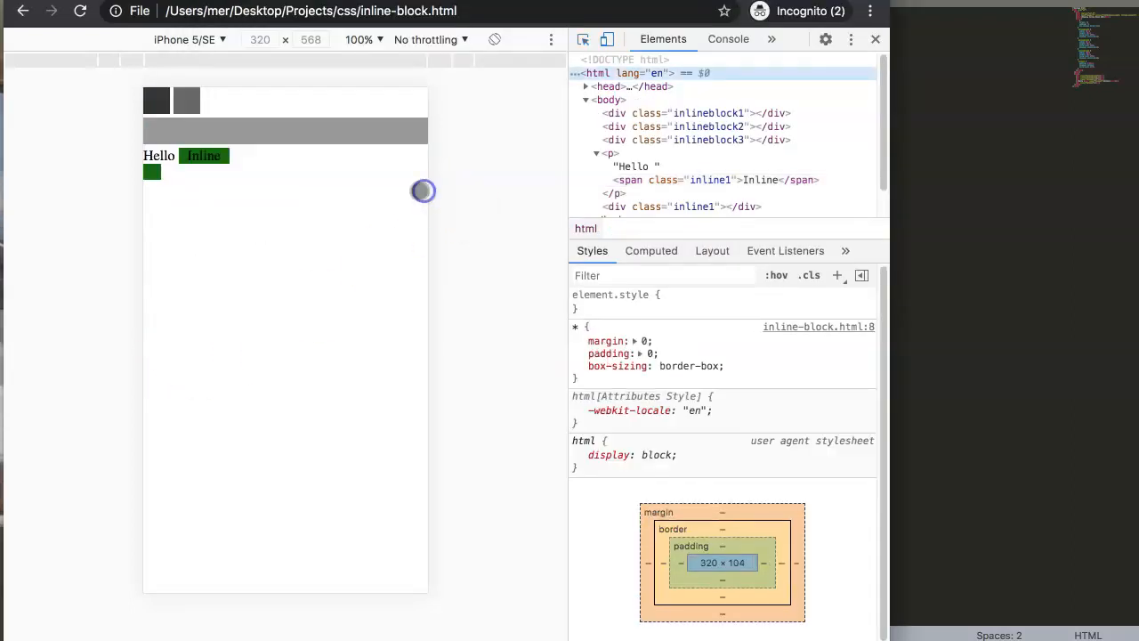
{"action": "mouse_move", "coordinate": [607, 39]}
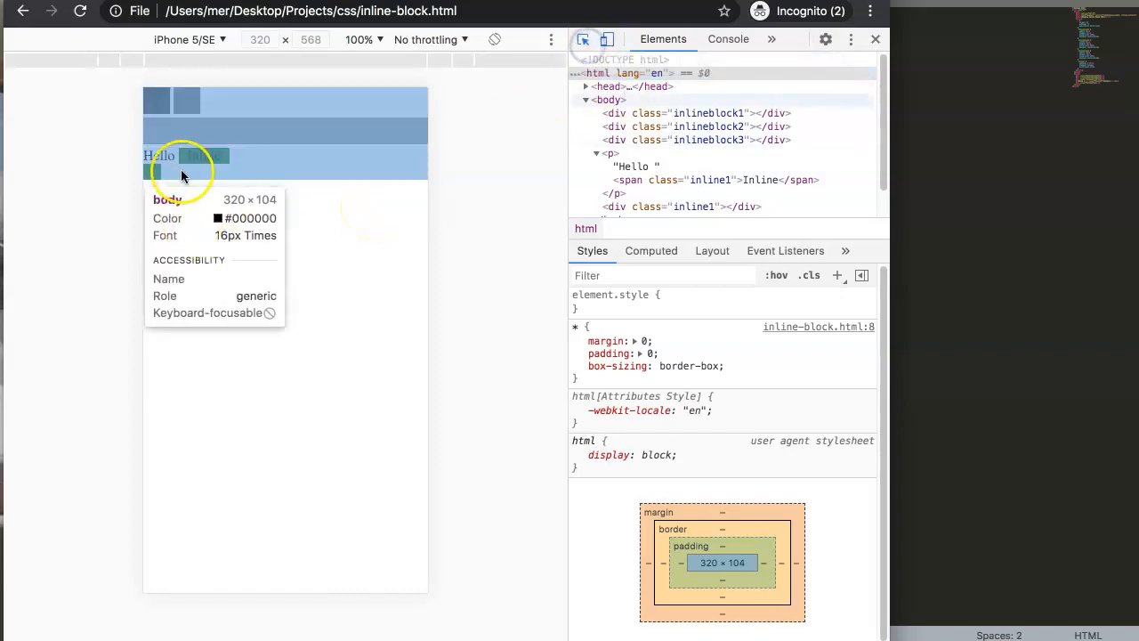
Inspect the reloaded Inline span to confirm padding 0 10px applies only horizontally
{"action": "left_click", "coordinate": [203, 156]}
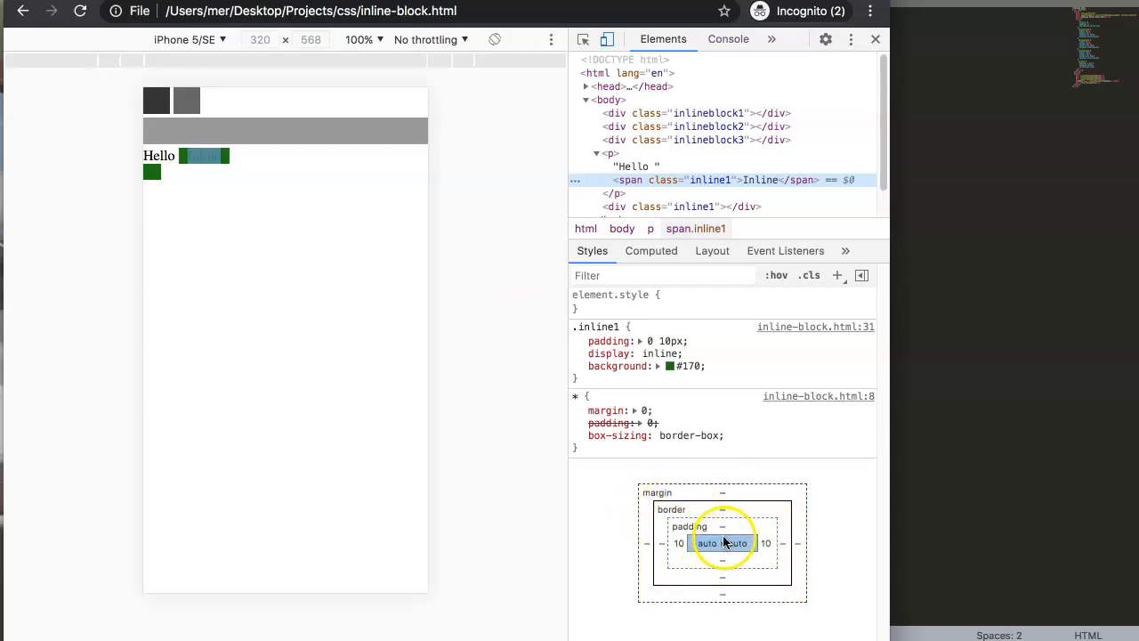
{"action": "mouse_move", "coordinate": [721, 530]}
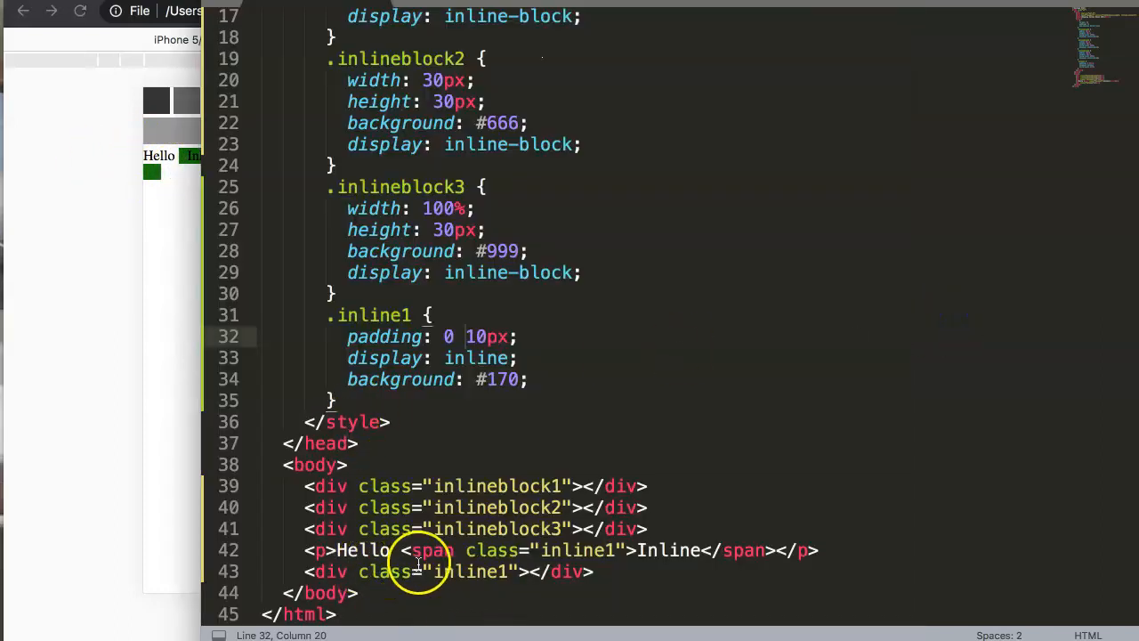
Delete the space between 'Hello' and the <span> tag in the paragraph
{"action": "left_click", "coordinate": [415, 571]}
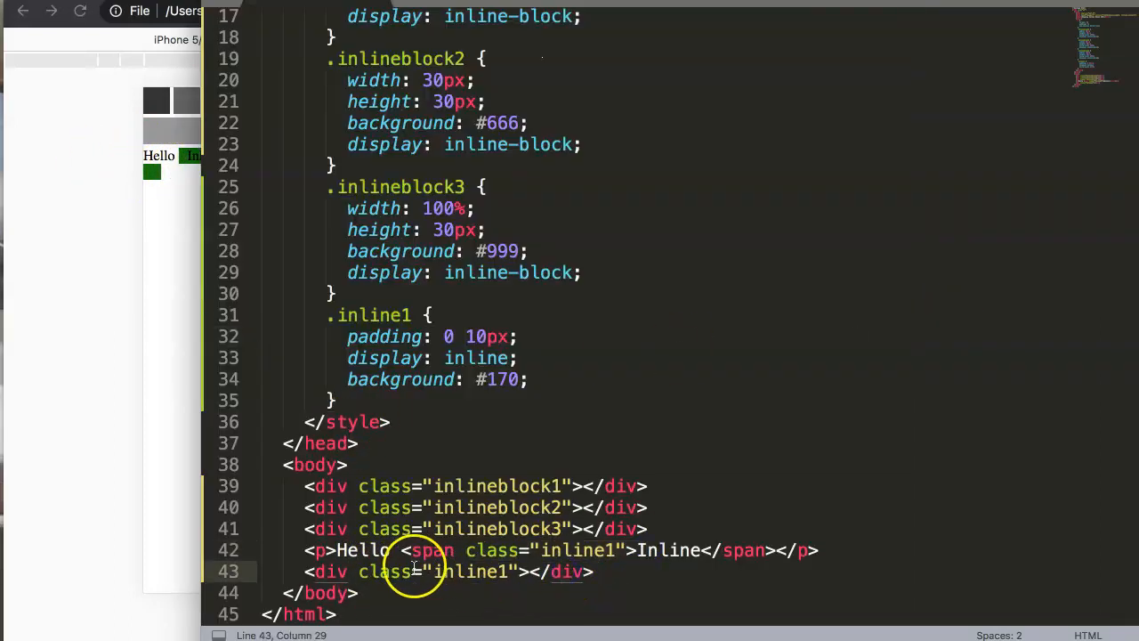
{"action": "left_click", "coordinate": [549, 550]}
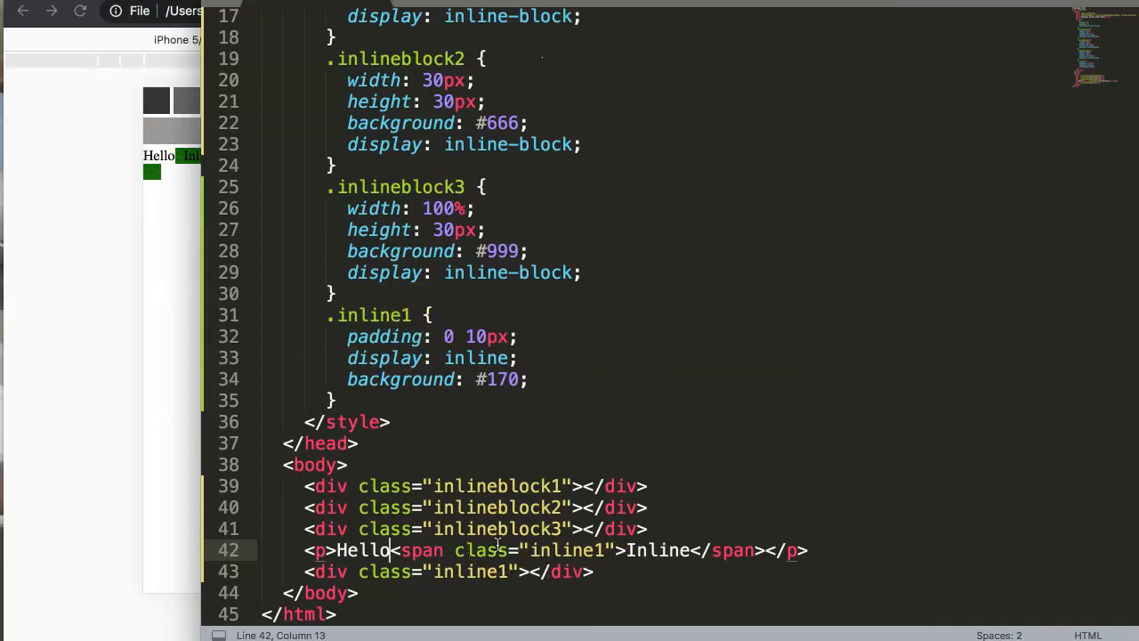
{"action": "left_click", "coordinate": [462, 486]}
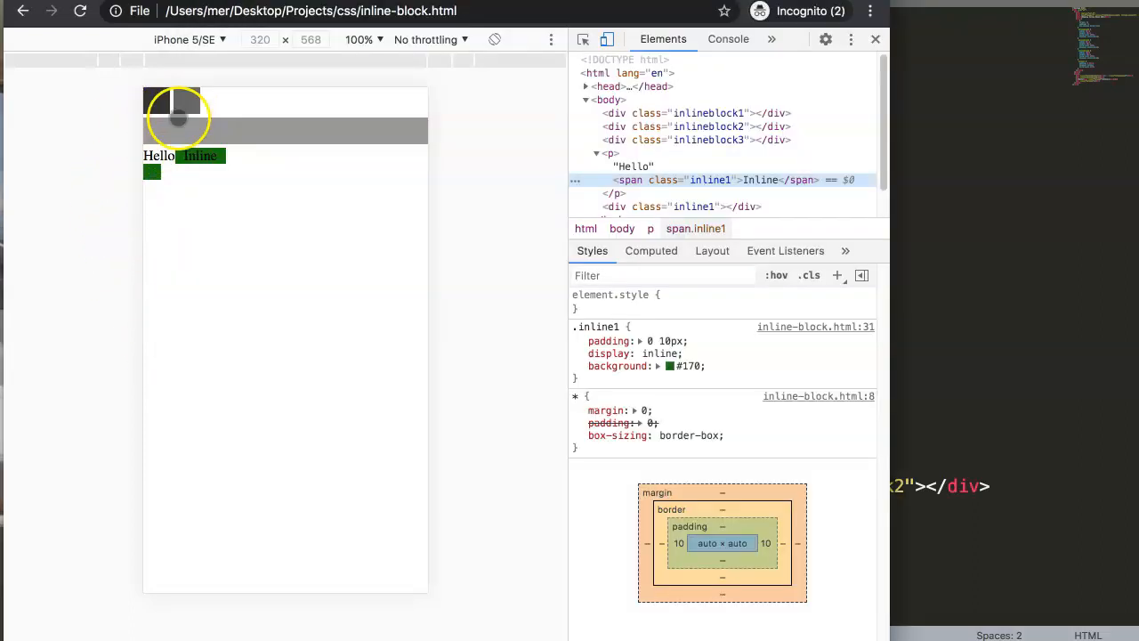
{"action": "mouse_move", "coordinate": [637, 233]}
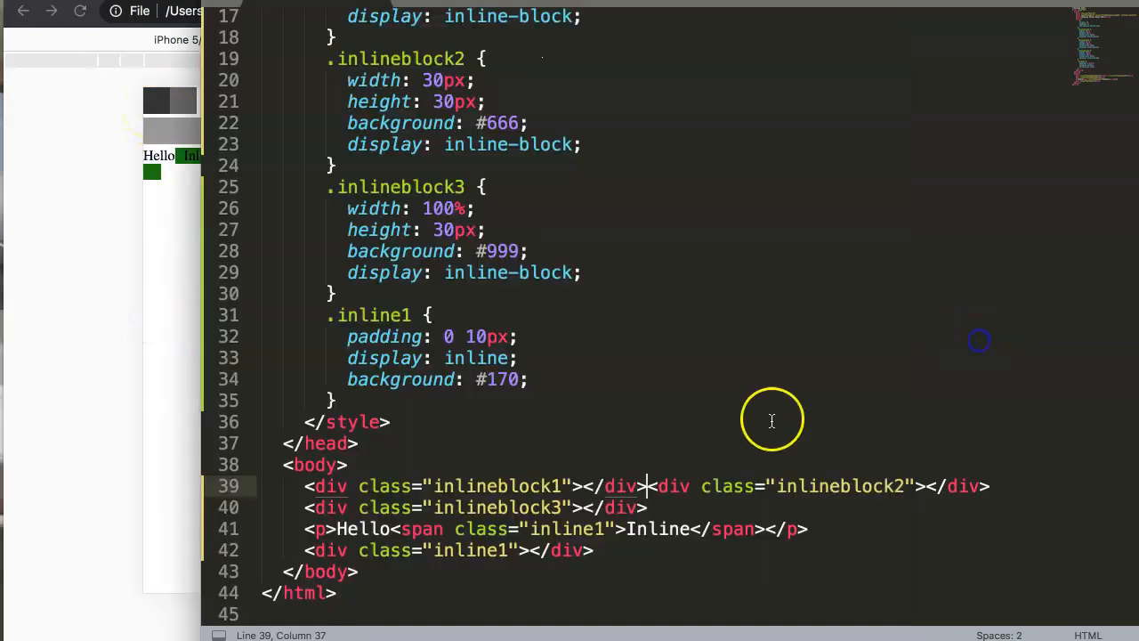
Join the inlineblock1 and inlineblock2 divs on one line and point out the span tag
{"action": "left_click", "coordinate": [591, 550]}
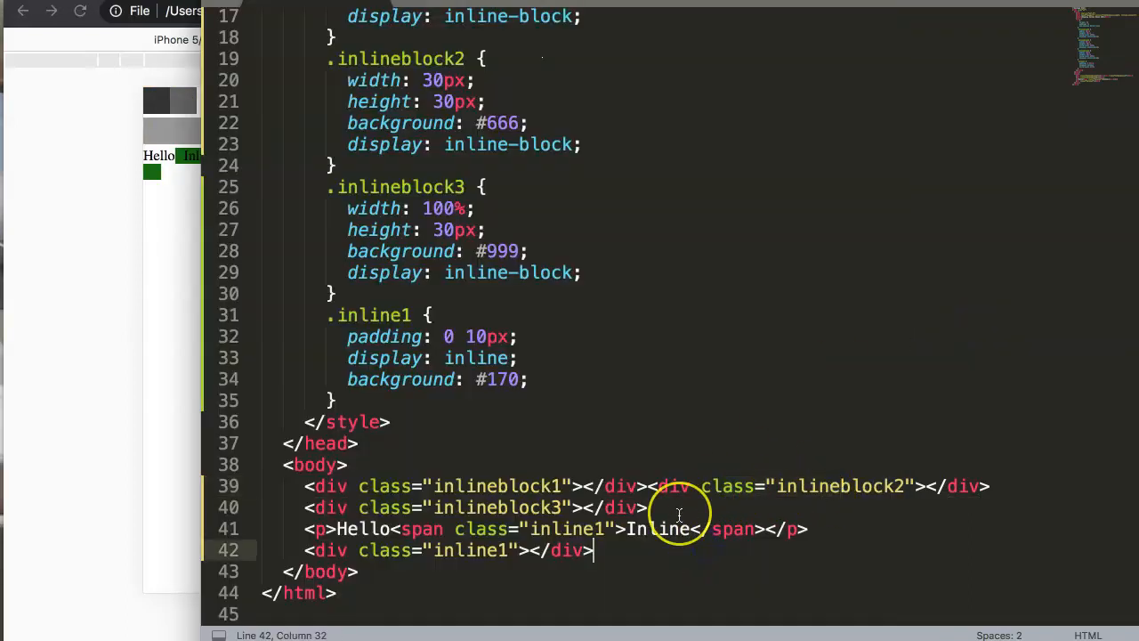
{"action": "mouse_move", "coordinate": [730, 486]}
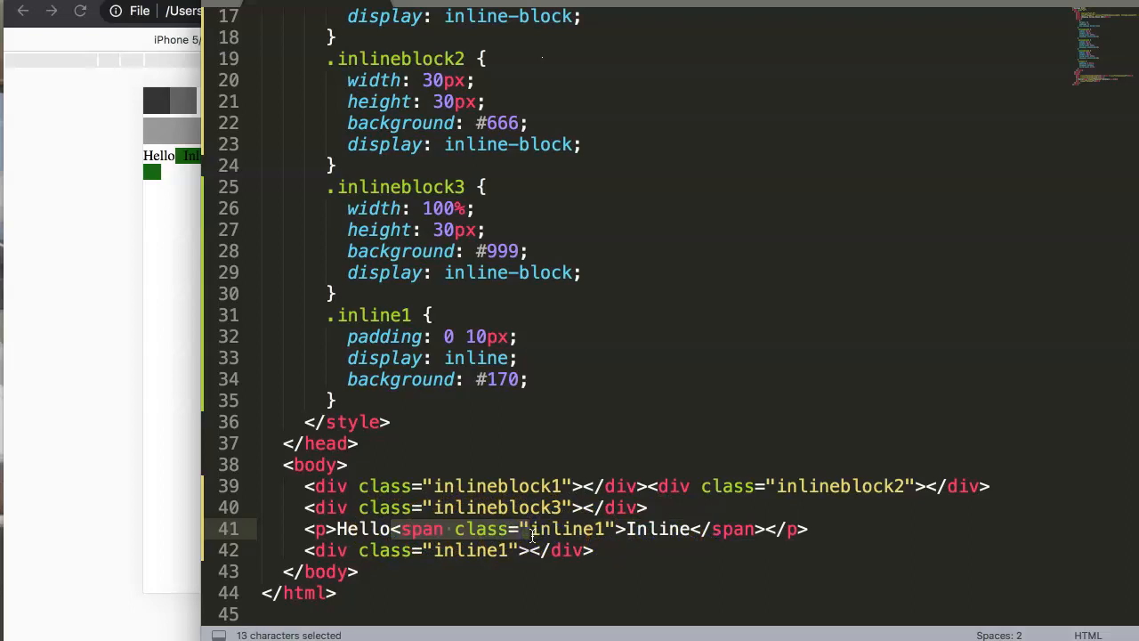
{"action": "left_click", "coordinate": [420, 528]}
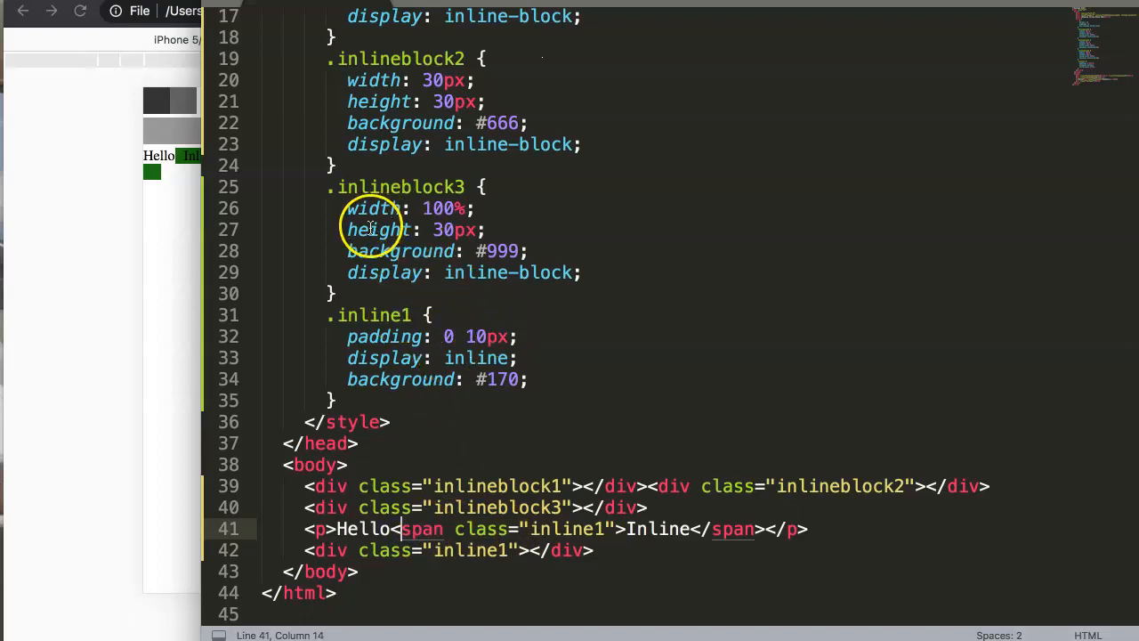
{"action": "mouse_move", "coordinate": [442, 251]}
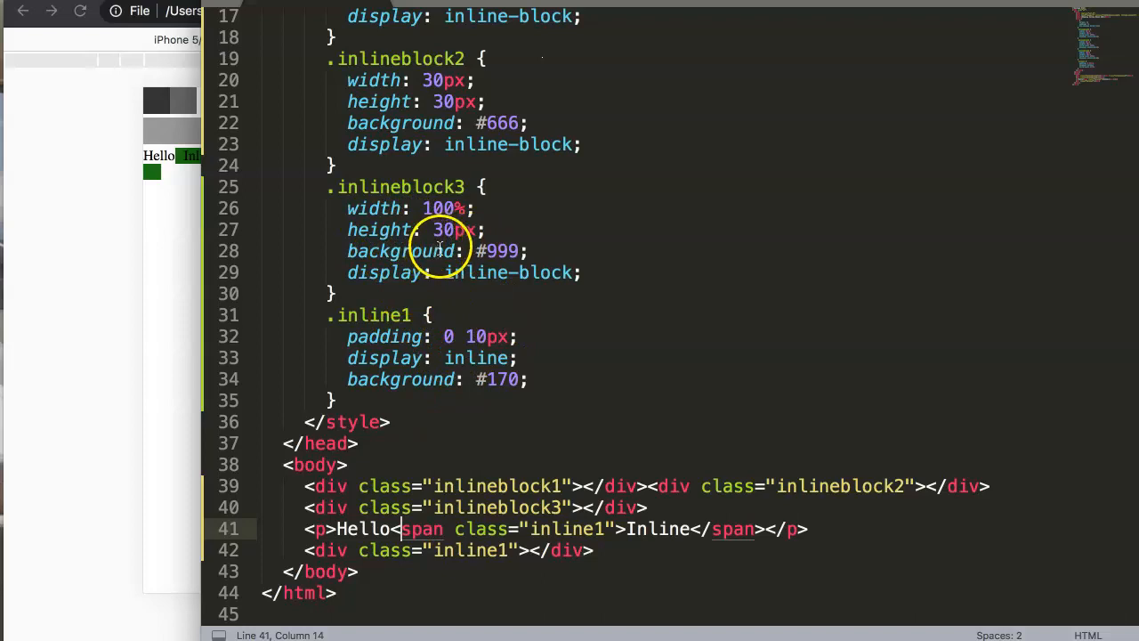
{"action": "mouse_move", "coordinate": [543, 413]}
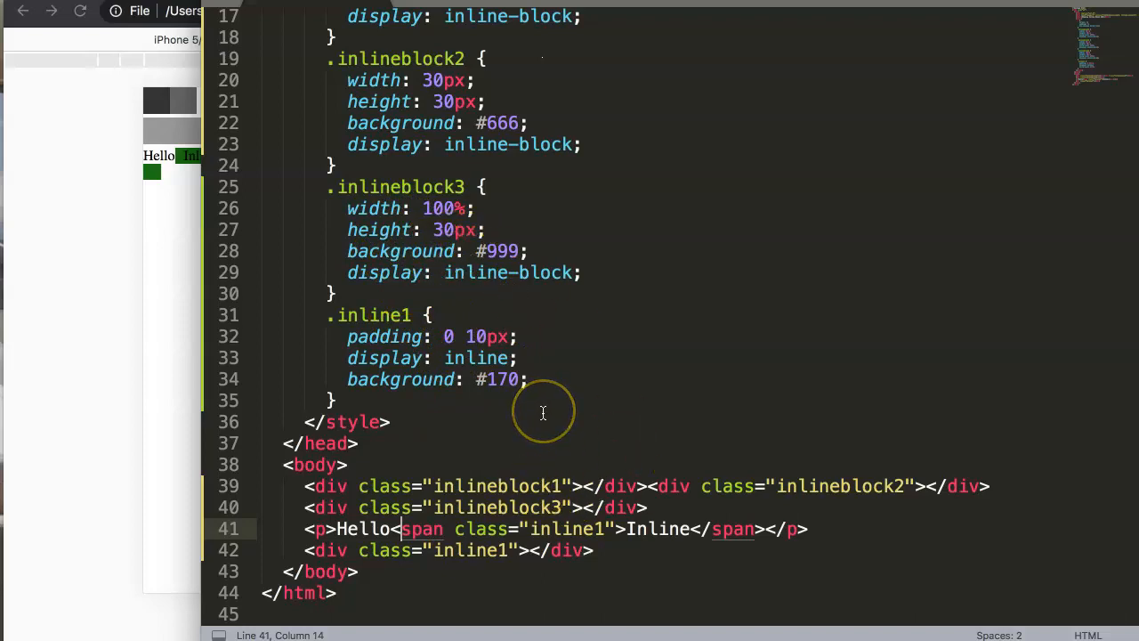
{"action": "mouse_move", "coordinate": [153, 283]}
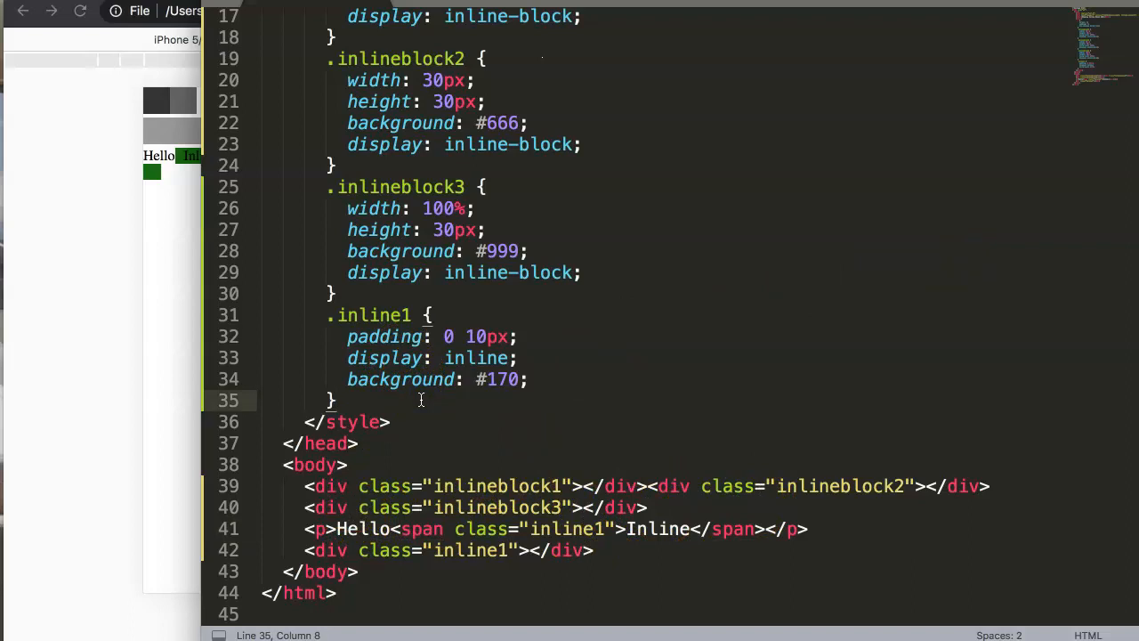
{"action": "mouse_move", "coordinate": [128, 495]}
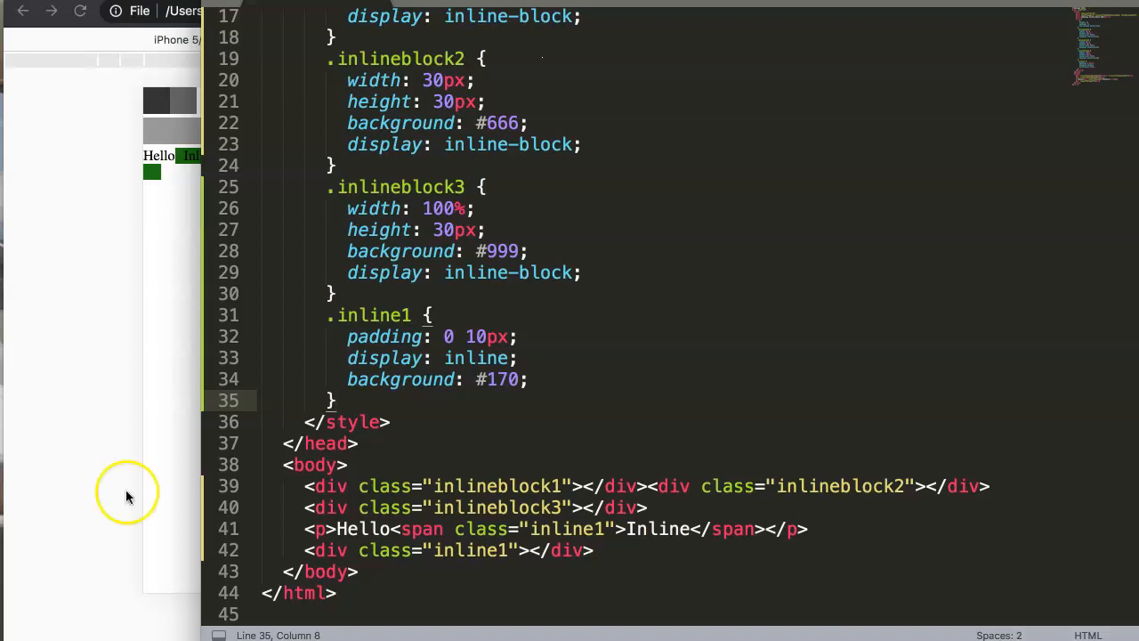